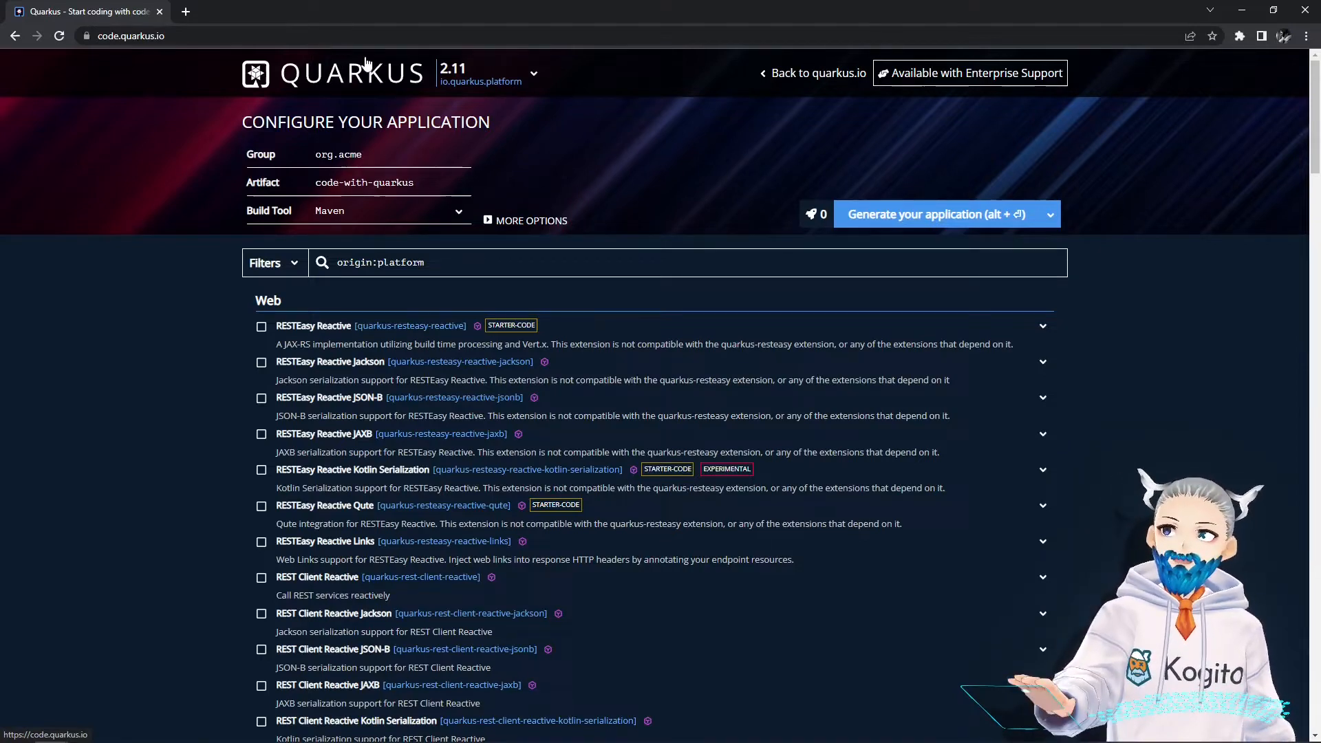
Search extensions for 'kogito drools' and select Kogito - Decisions (DMN)
{"action": "left_click", "coordinate": [476, 262]}
{"action": "type", "text": " kogito drools"}
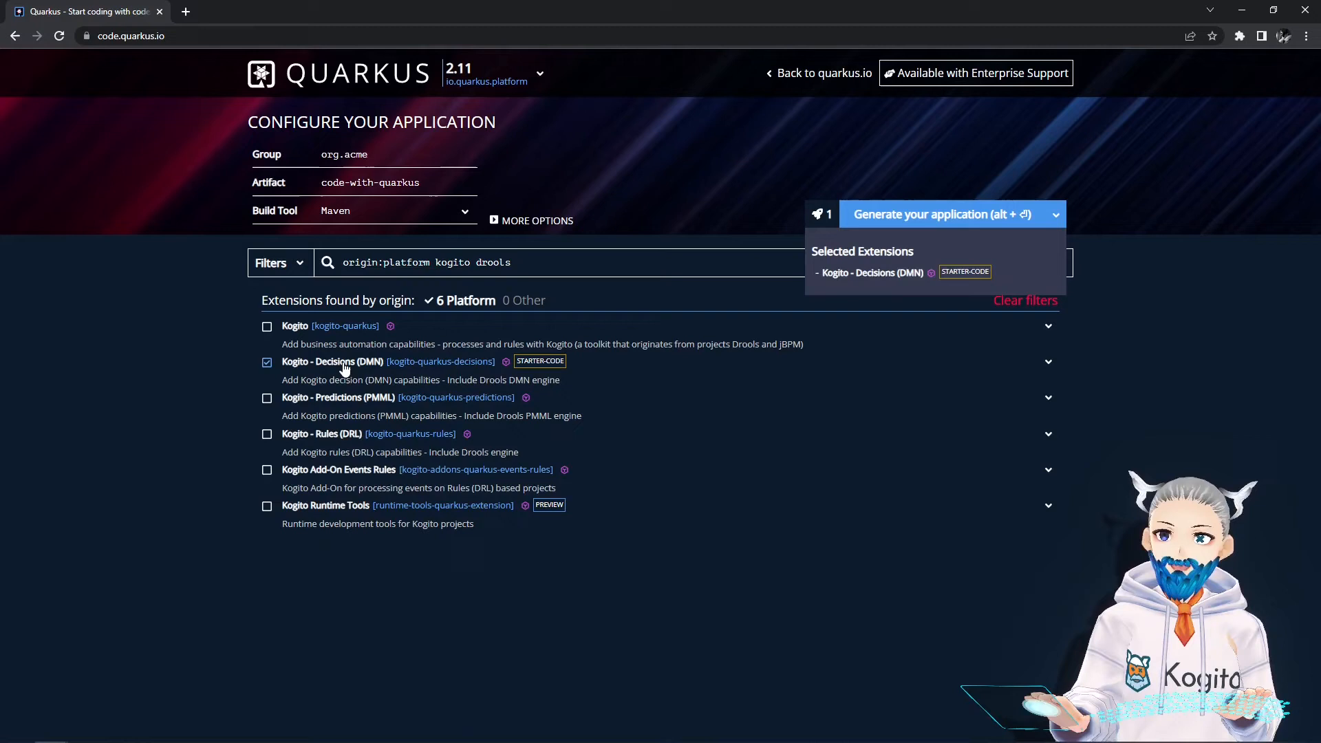
{"action": "left_click", "coordinate": [267, 361]}
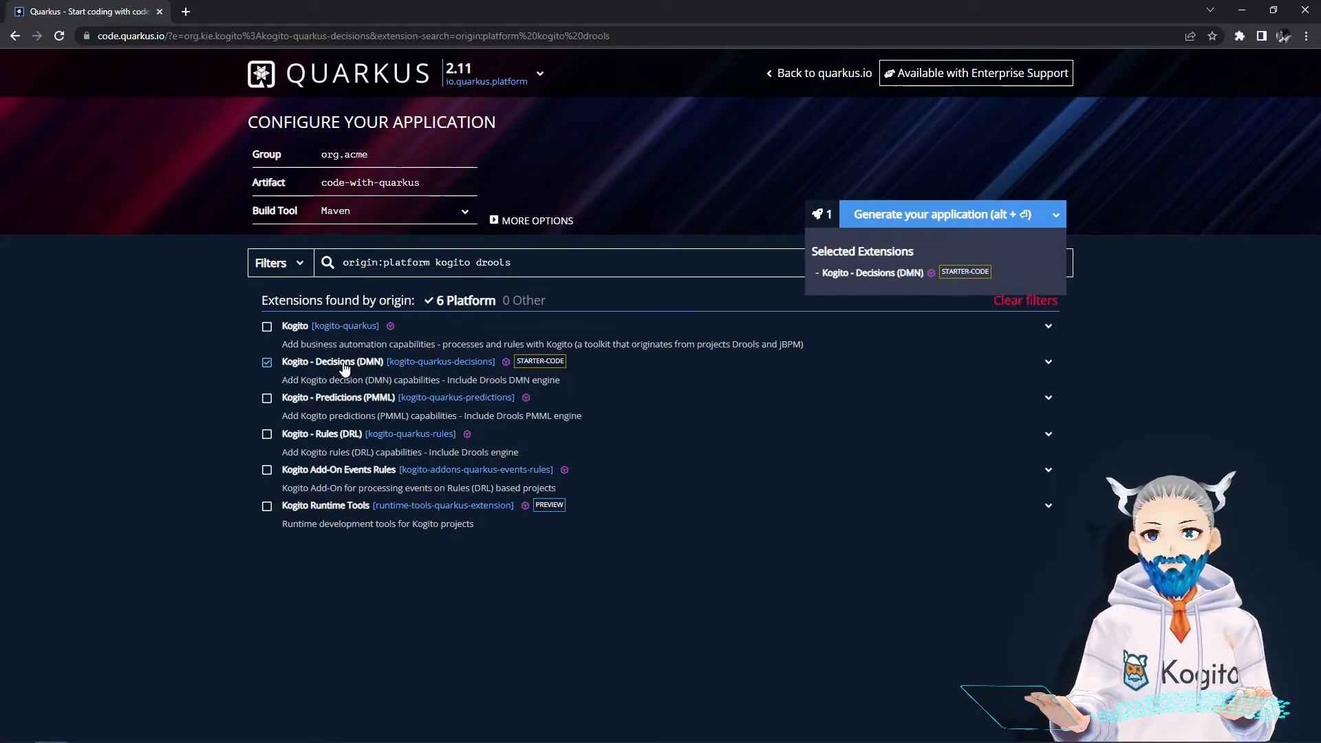
{"action": "mouse_move", "coordinate": [540, 382]}
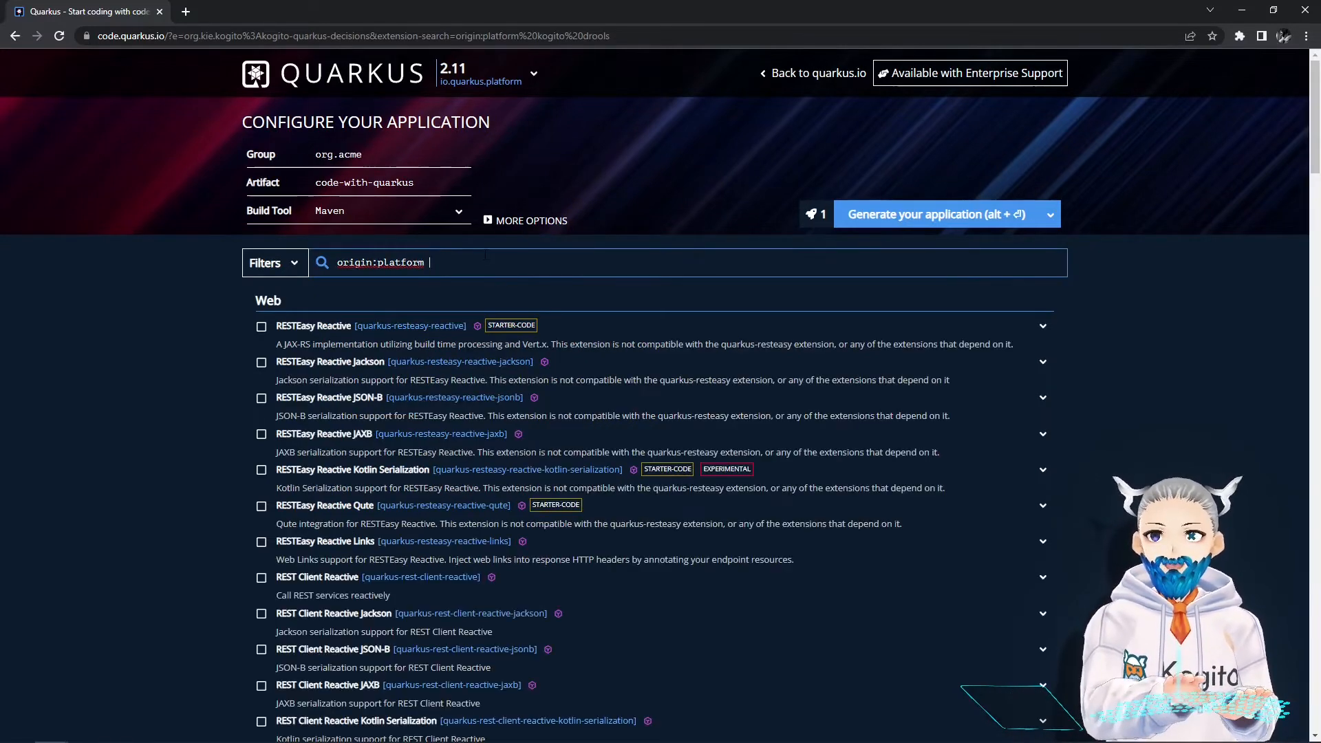
Add the RESTEasy Classic Jackson, Kubernetes and Container Image Jib extensions
{"action": "scroll", "scroll_direction": "down", "scroll_amount": 3}
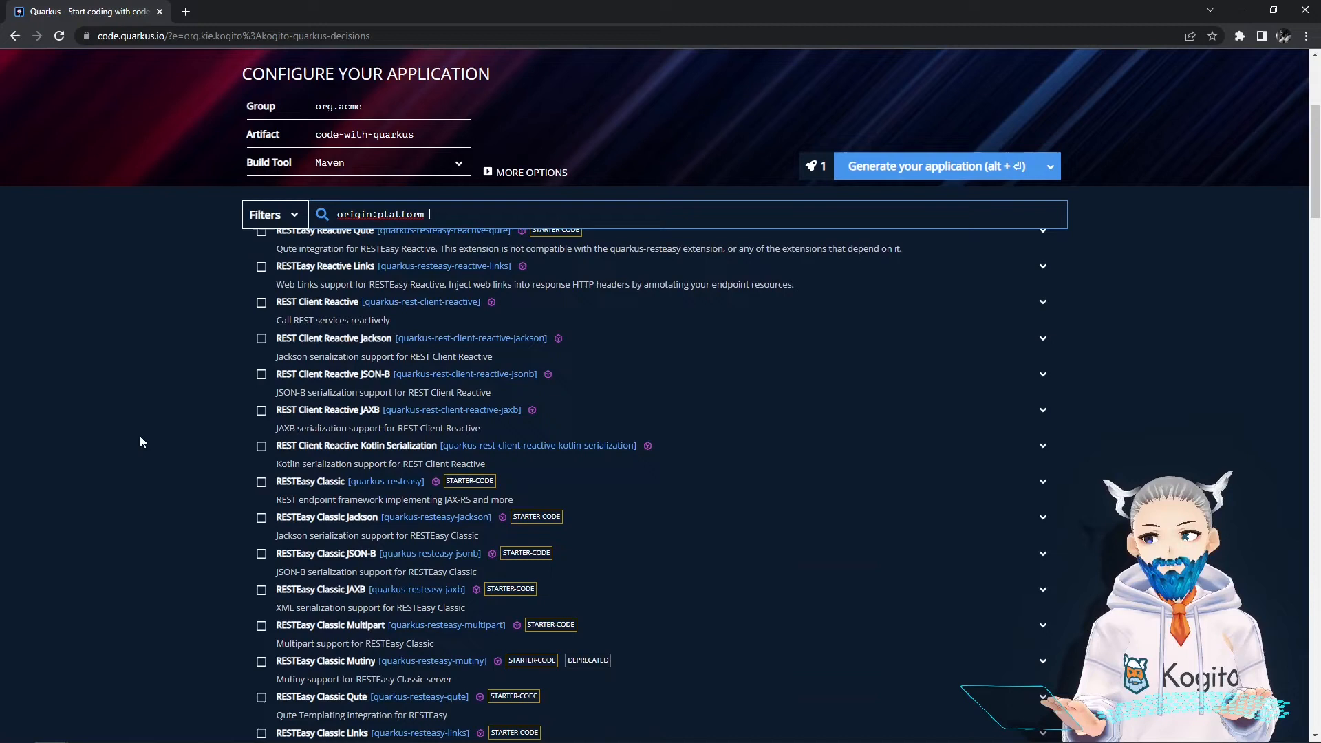
{"action": "left_click", "coordinate": [262, 517]}
{"action": "type", "text": " kuber"}
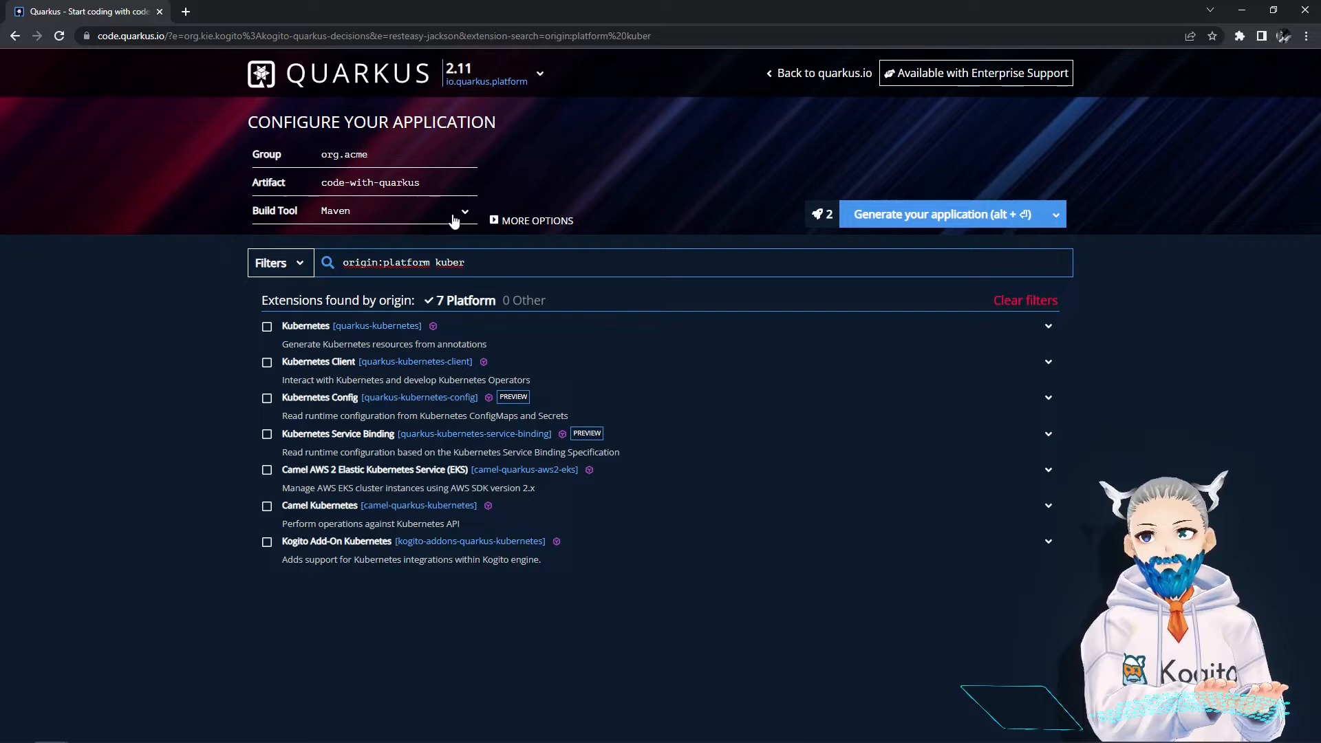
{"action": "left_click", "coordinate": [267, 326]}
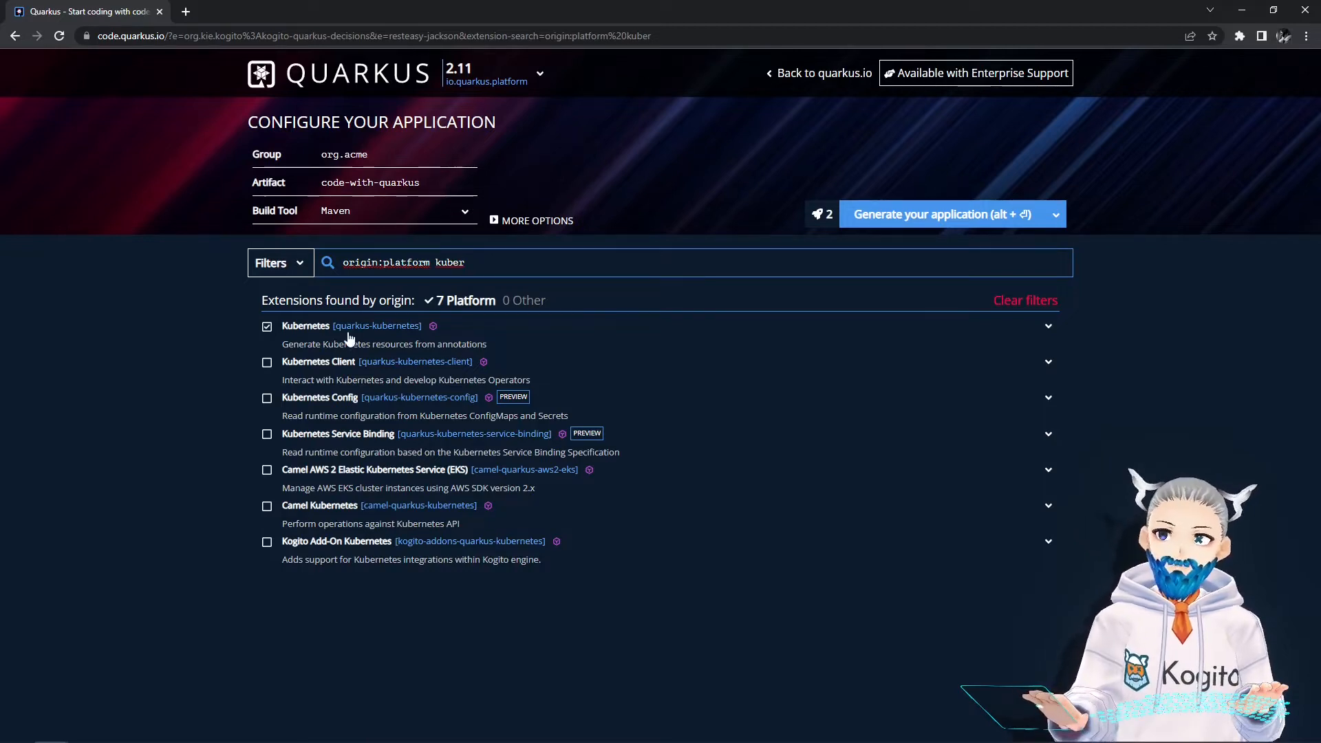
{"action": "left_click", "coordinate": [266, 325]}
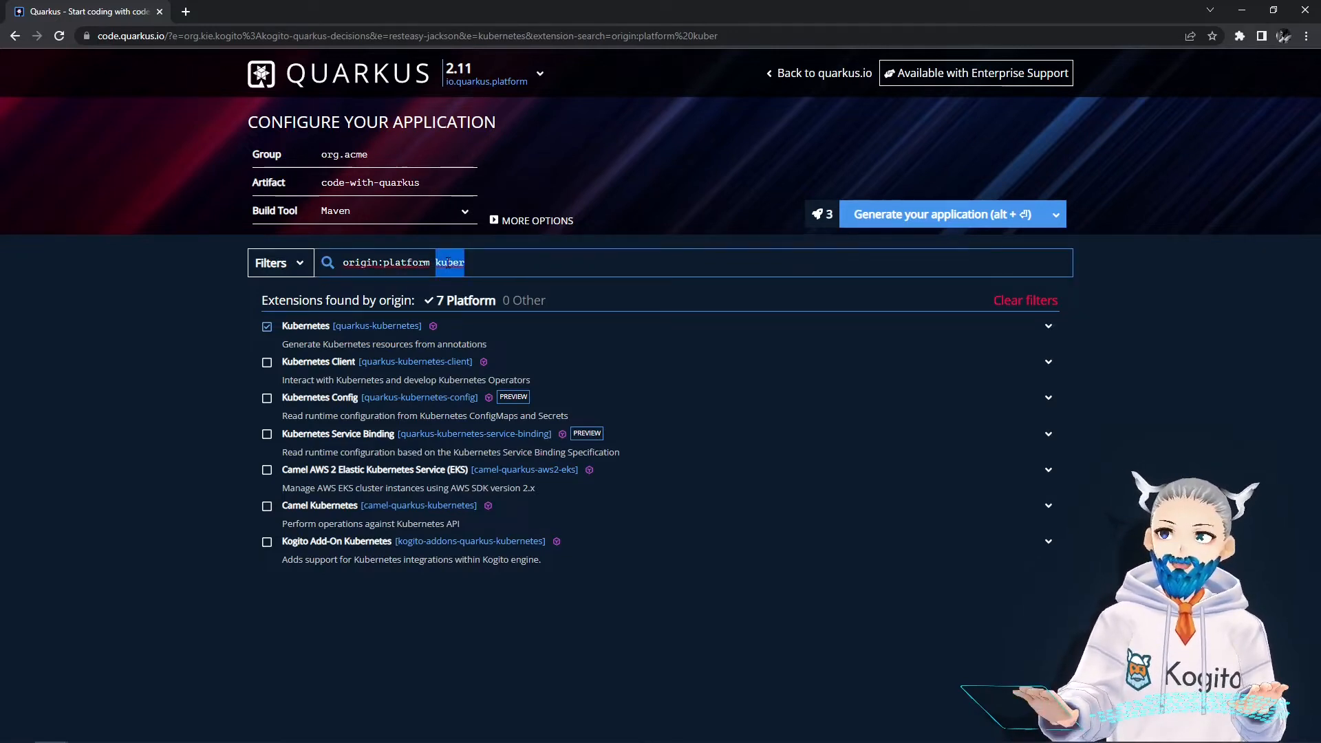
{"action": "type", "text": "jib"}
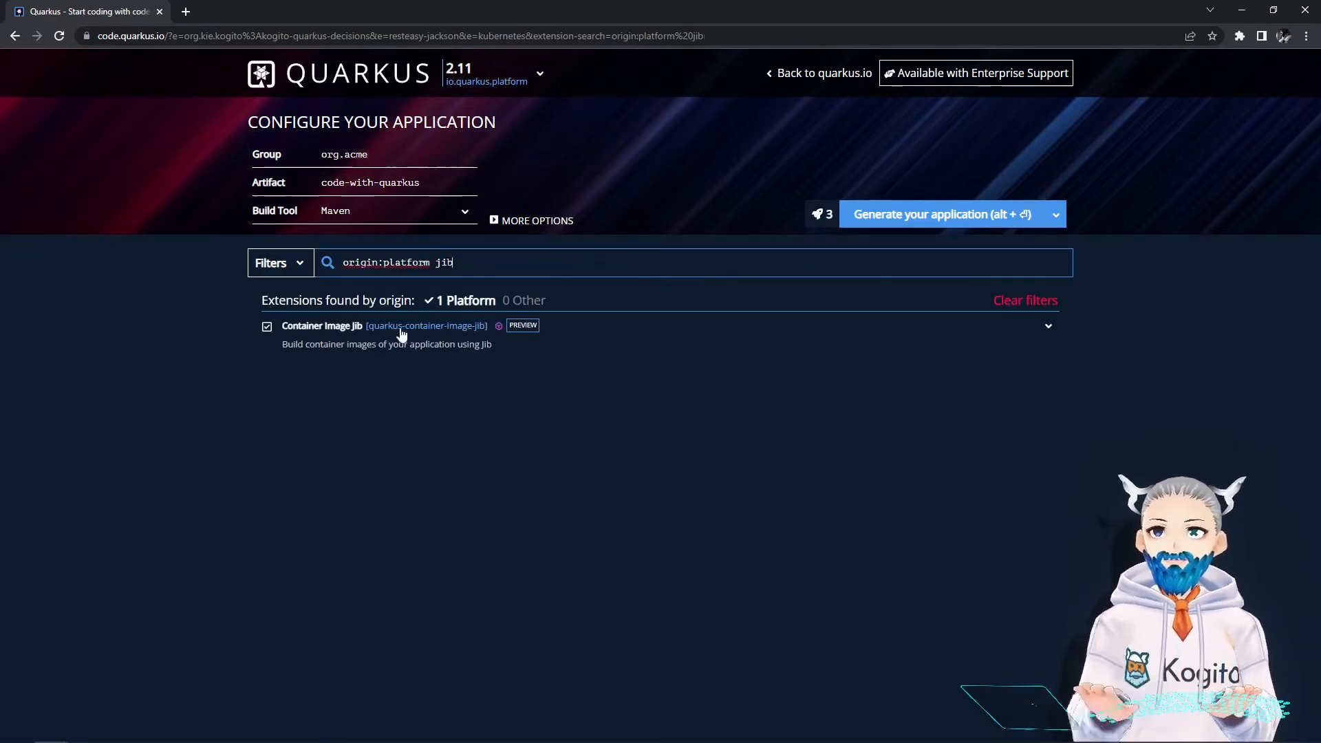
{"action": "left_click", "coordinate": [267, 327]}
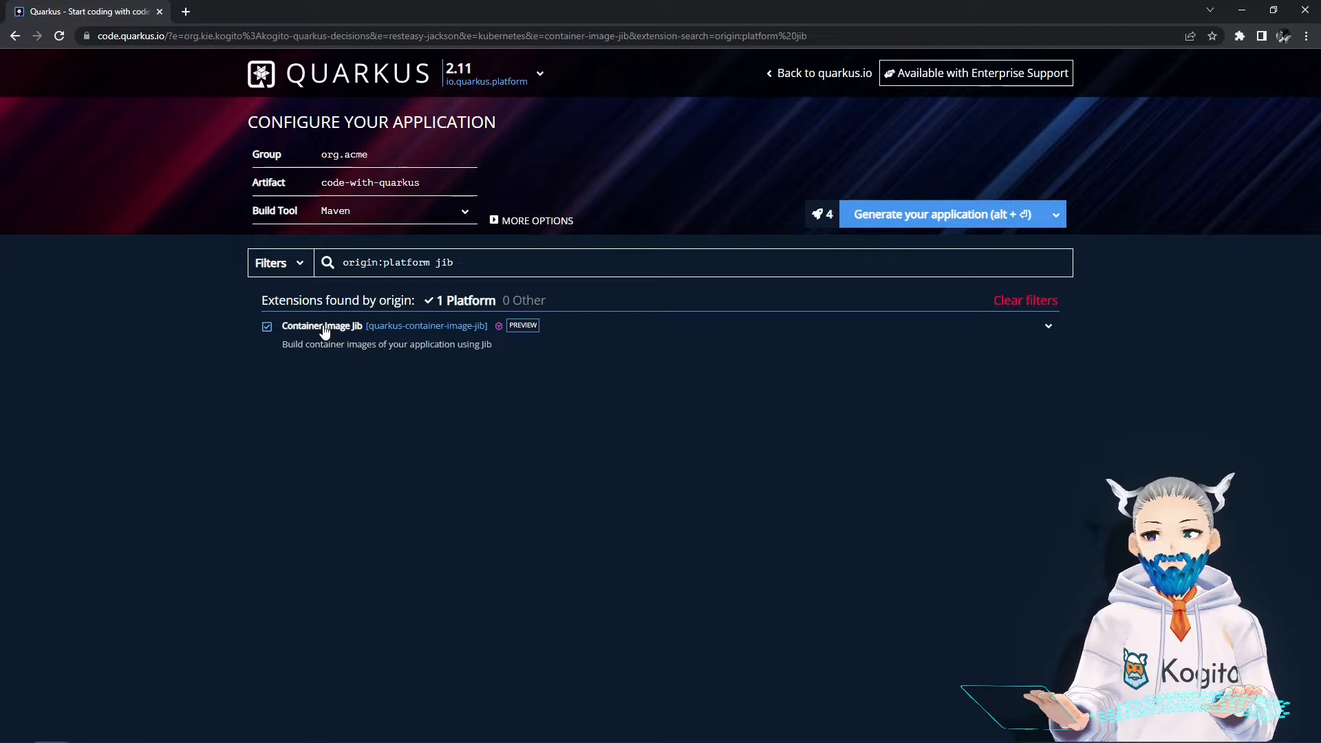
{"action": "double_click", "coordinate": [444, 262]}
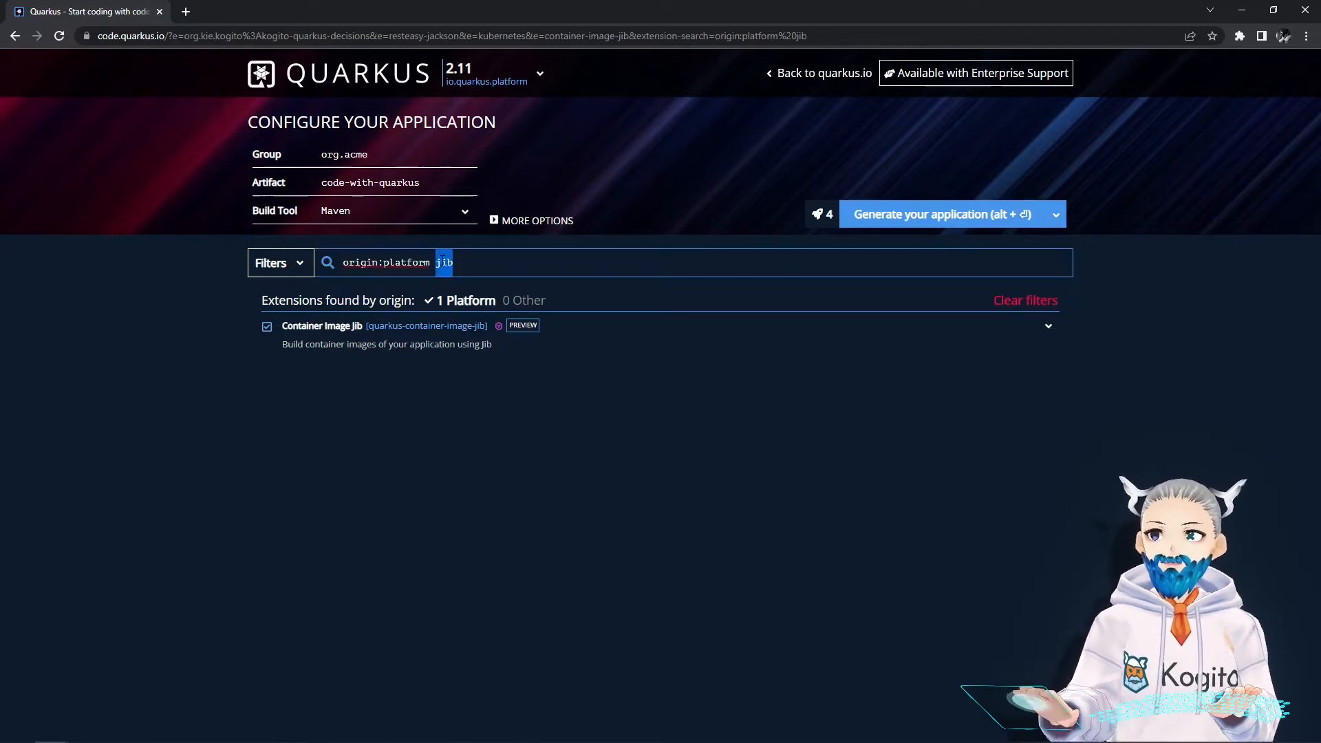
Add SmallRye OpenAPI; set group org.demo20220730 and artifact demo20220730-drools-serverless
{"action": "type", "text": "ops"}
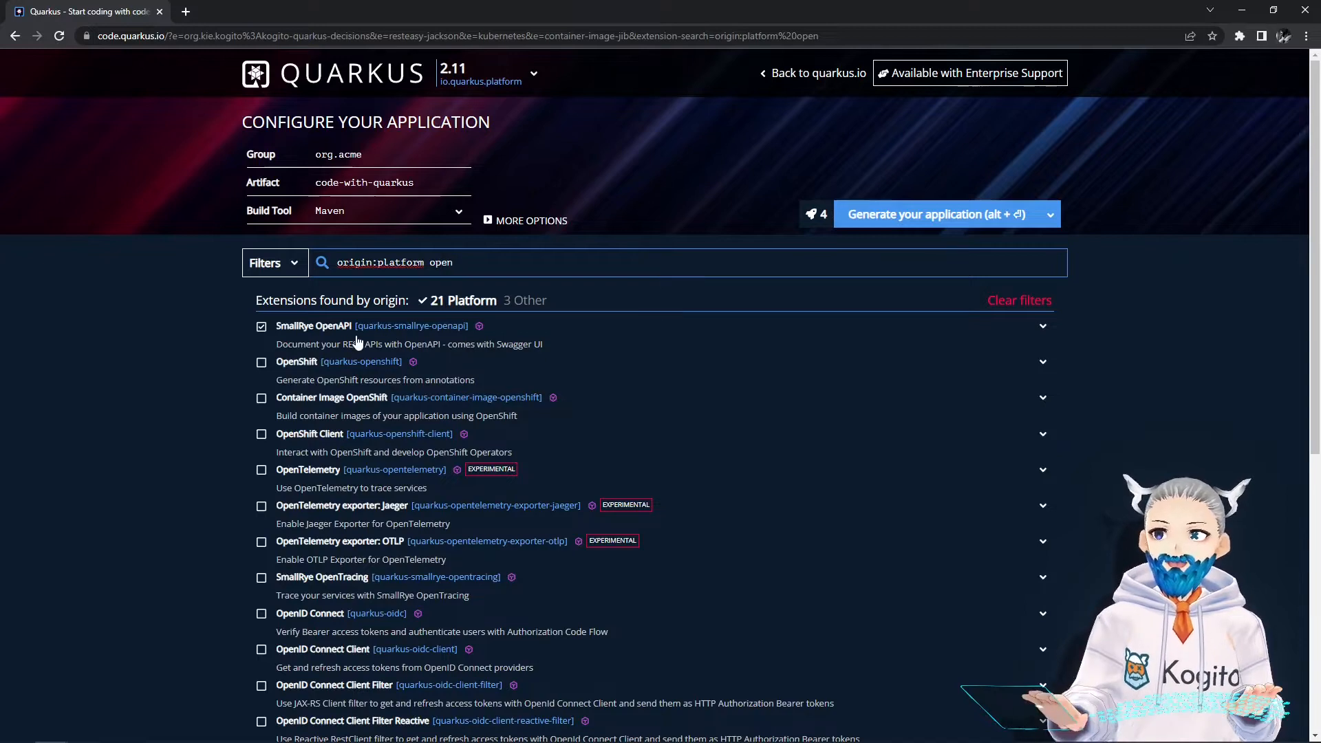
{"action": "left_click", "coordinate": [261, 325]}
{"action": "type", "text": "demo"}
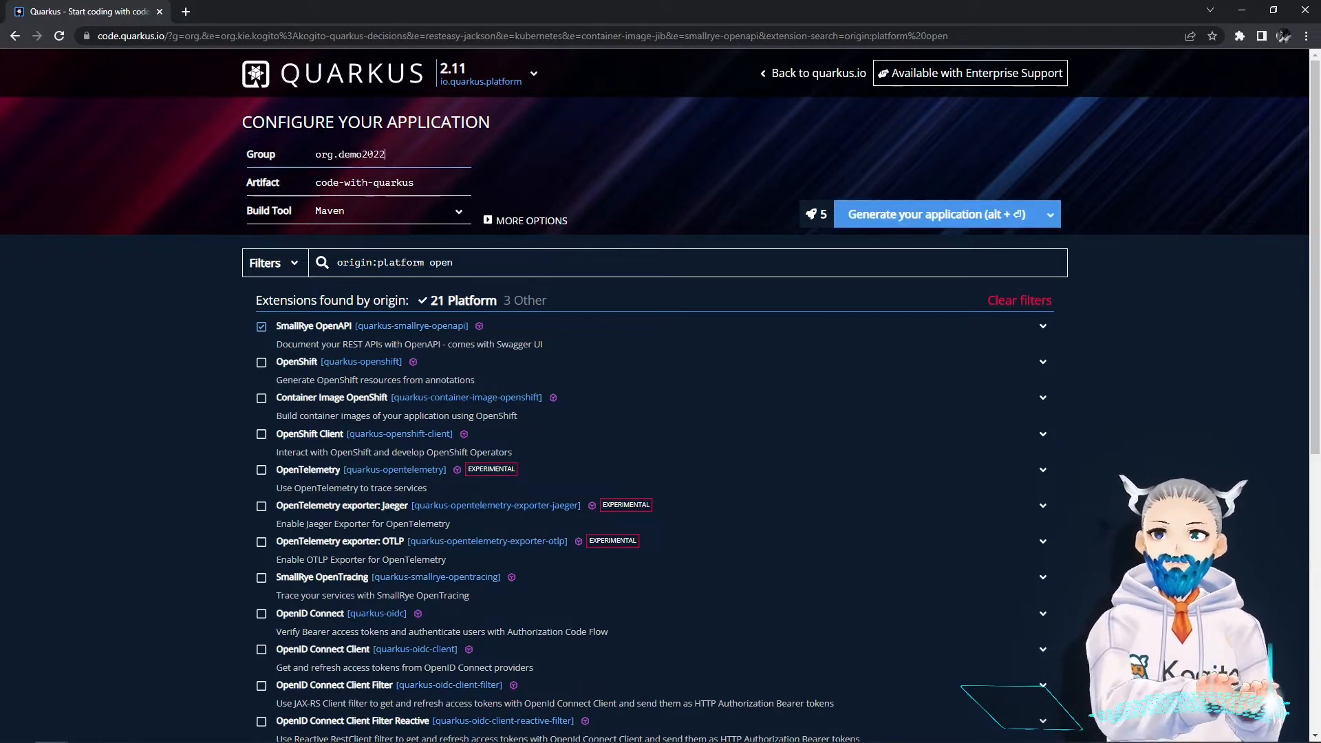
{"action": "type", "text": "20220730"}
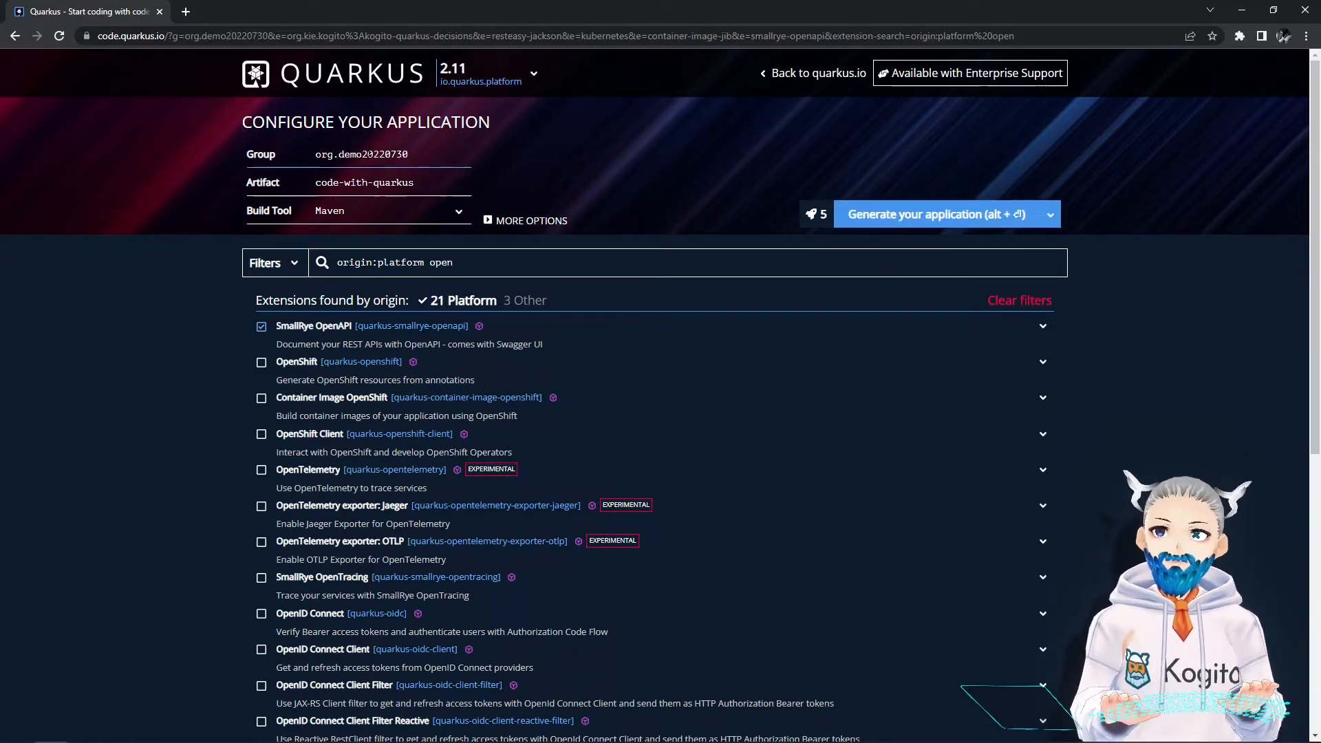
{"action": "double_click", "coordinate": [364, 182]}
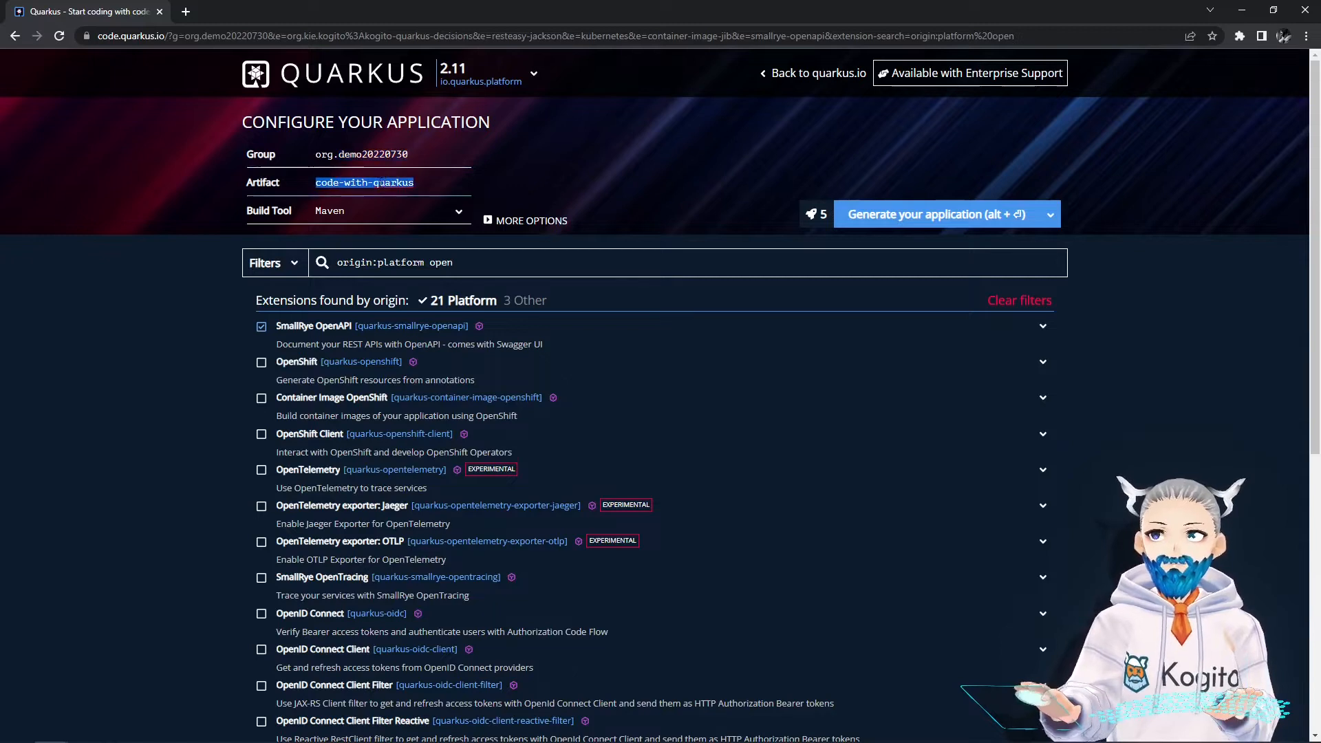
{"action": "type", "text": "demo20220730-se"}
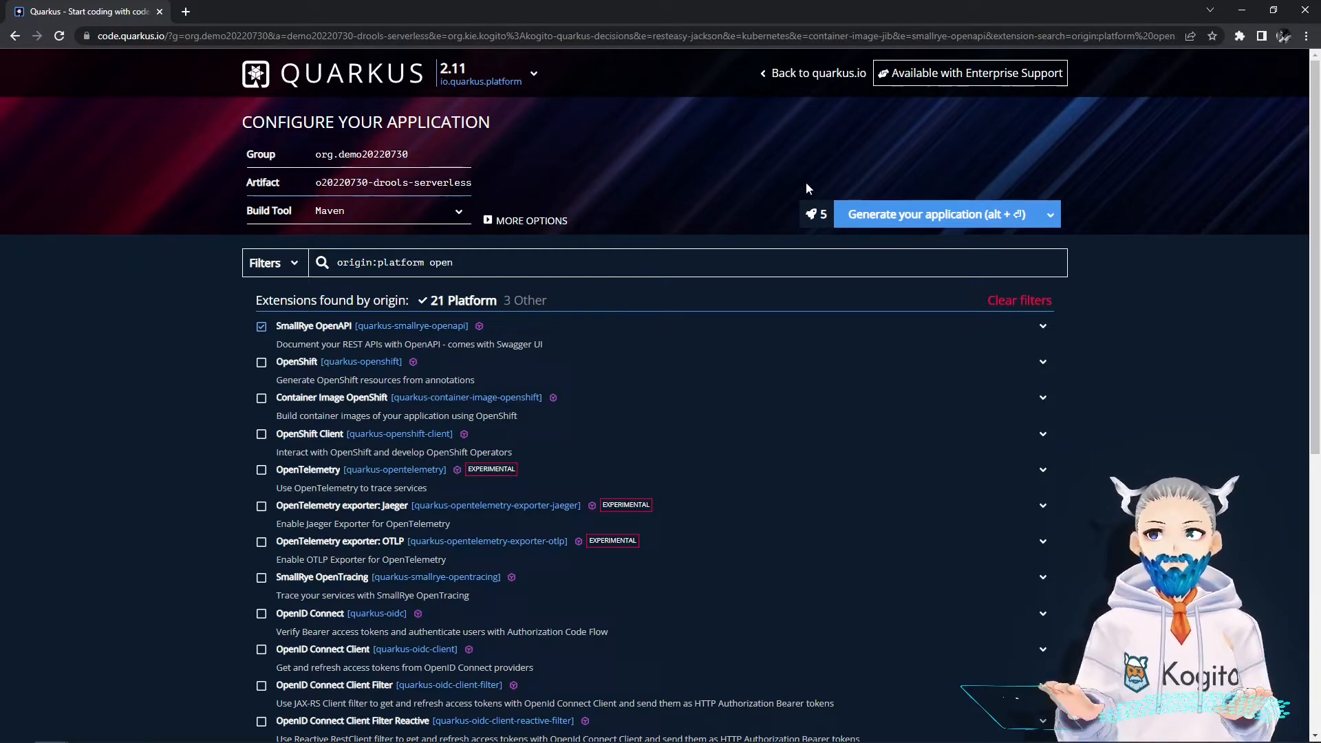
Generate the application and download the project zip
{"action": "left_click", "coordinate": [938, 214]}
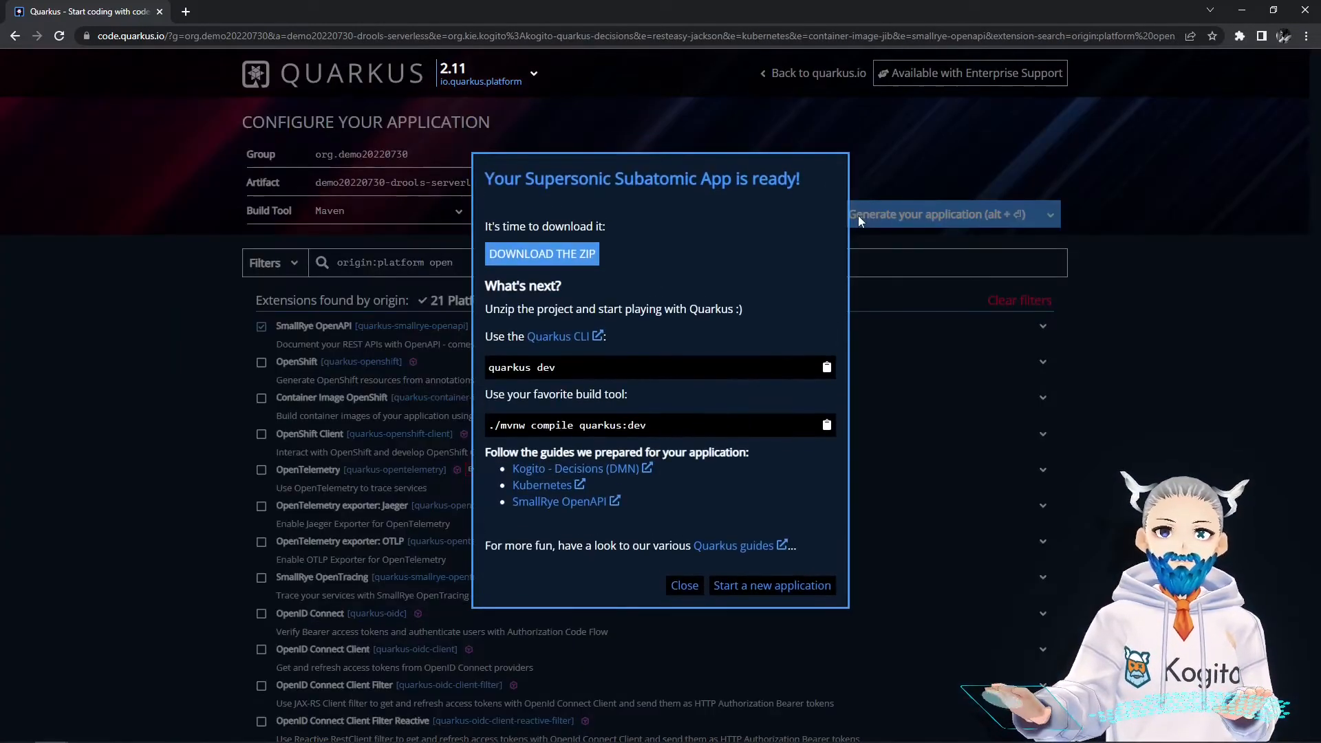
{"action": "left_click", "coordinate": [537, 254]}
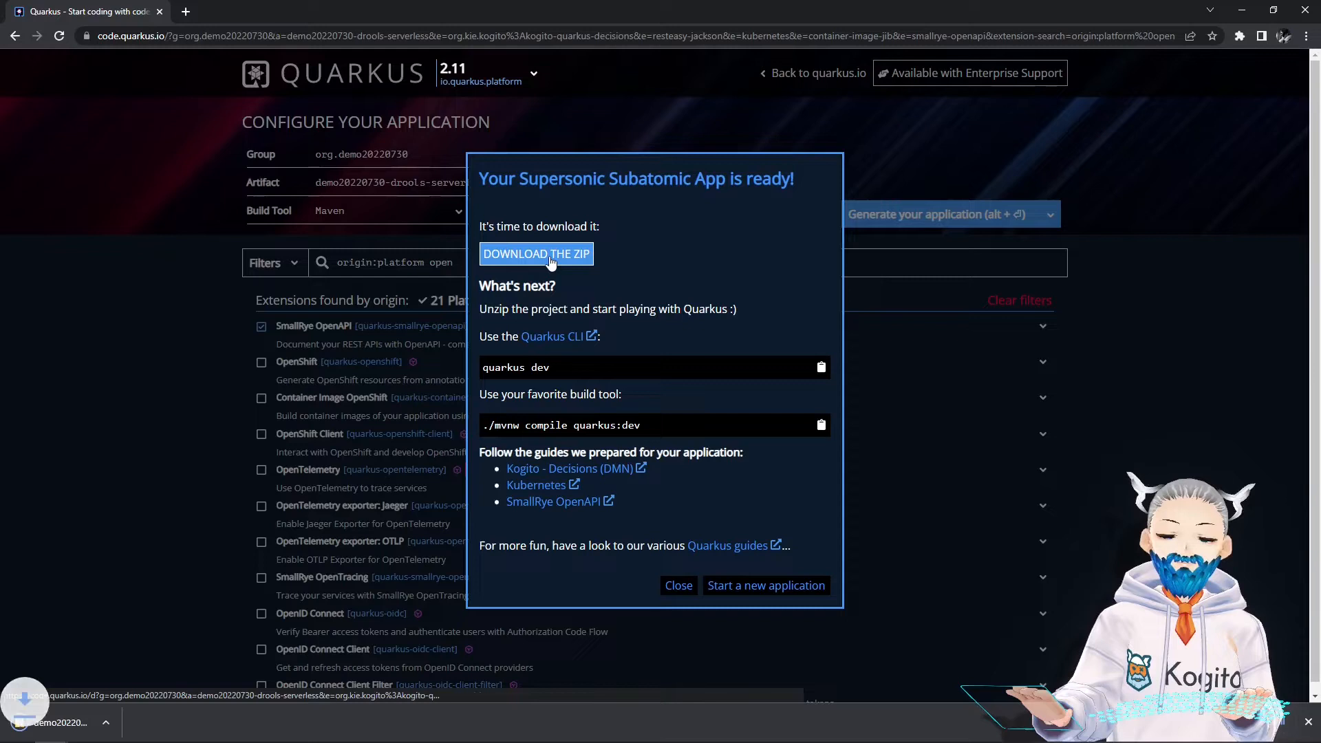
{"action": "left_click", "coordinate": [536, 254]}
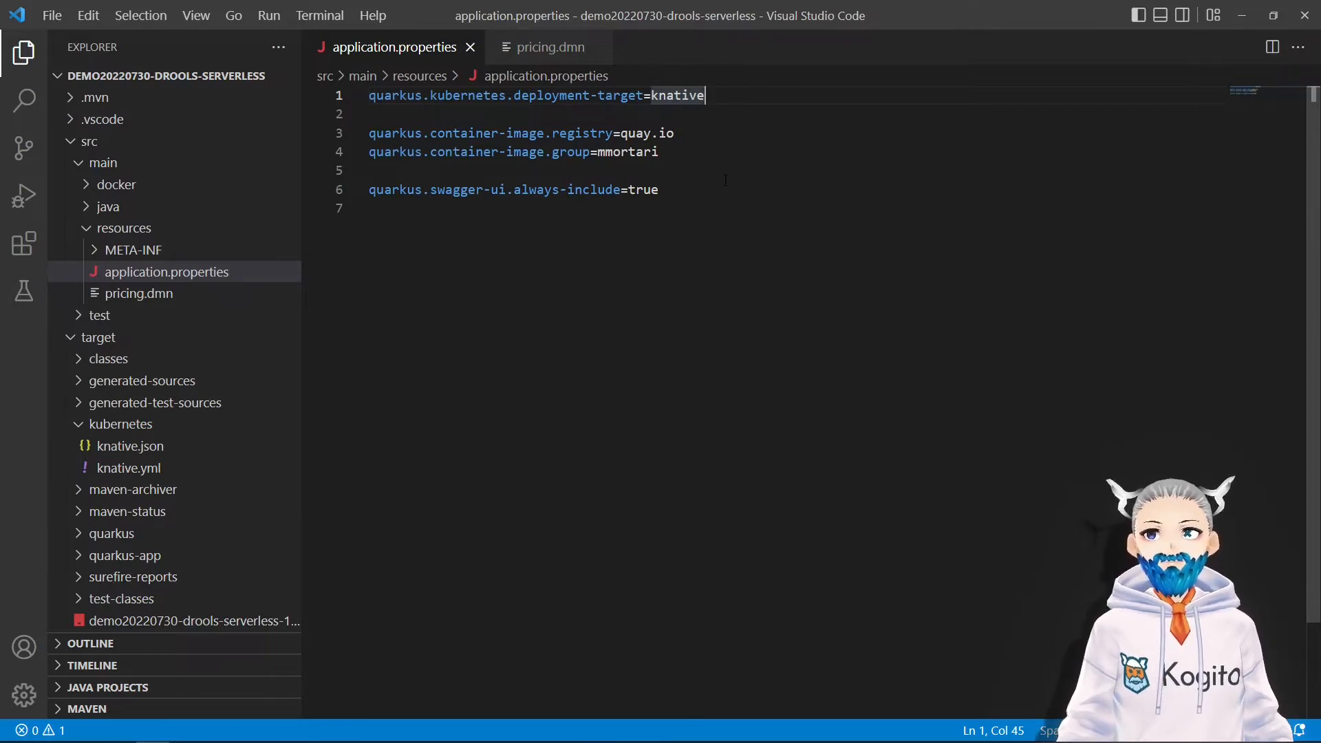
Review the knative target and quay.io registry, then view pricing.dmn's Base price table
{"action": "double_click", "coordinate": [675, 95]}
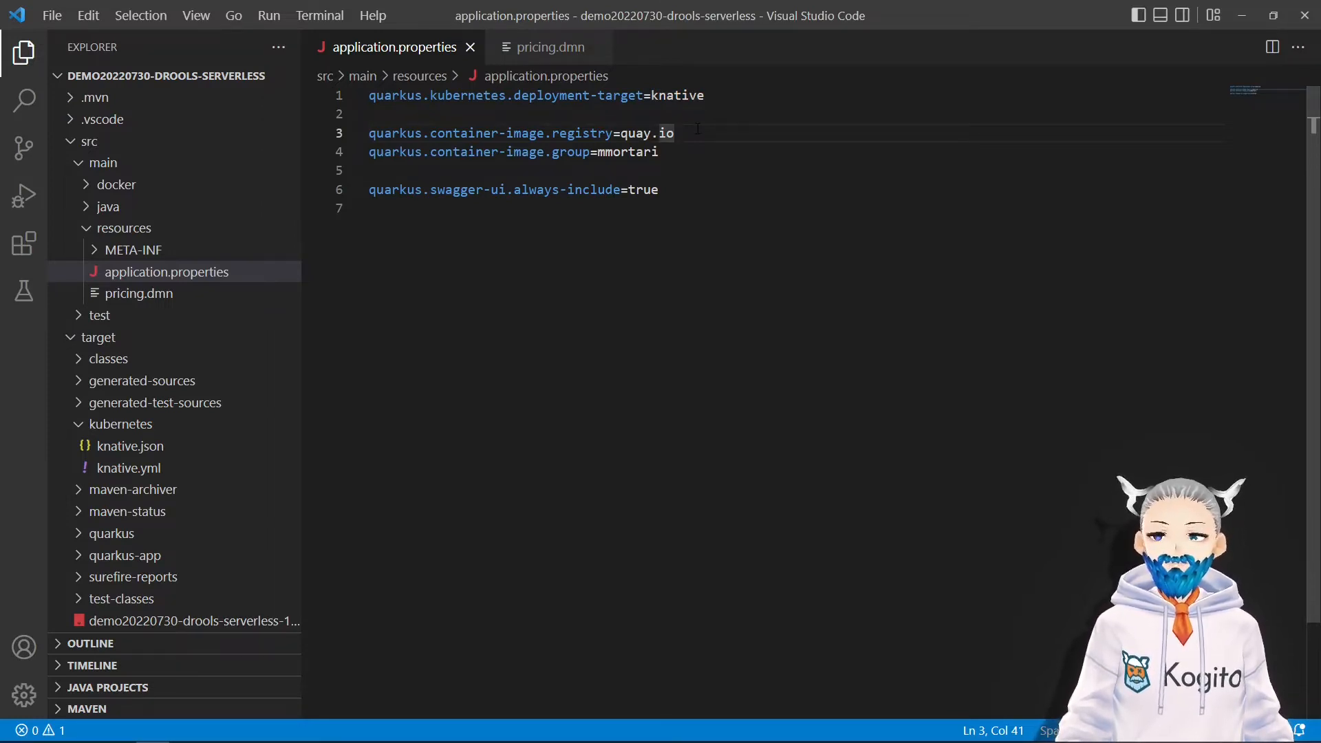
{"action": "left_click_drag", "start_coordinate": [674, 133], "coordinate": [618, 132]}
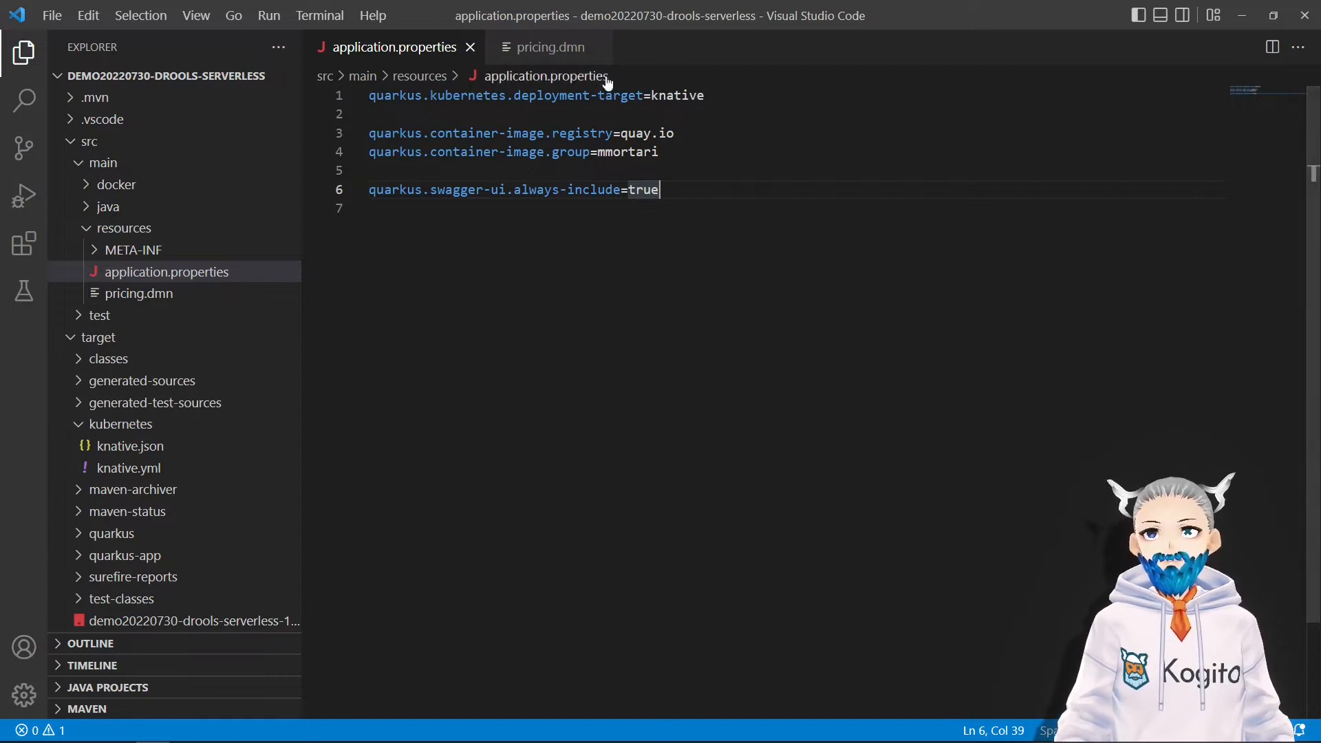
{"action": "left_click", "coordinate": [549, 46]}
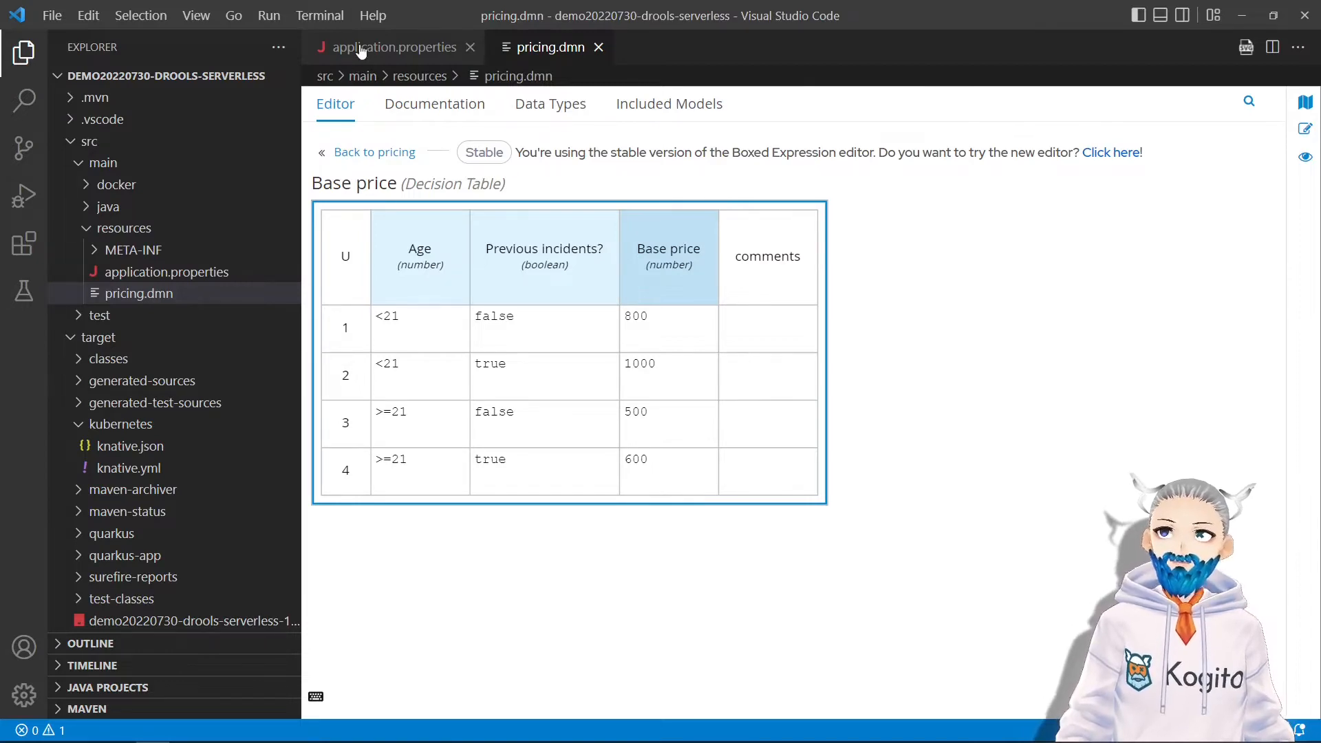
Return to the application.properties file in Visual Studio Code
{"action": "left_click", "coordinate": [392, 46]}
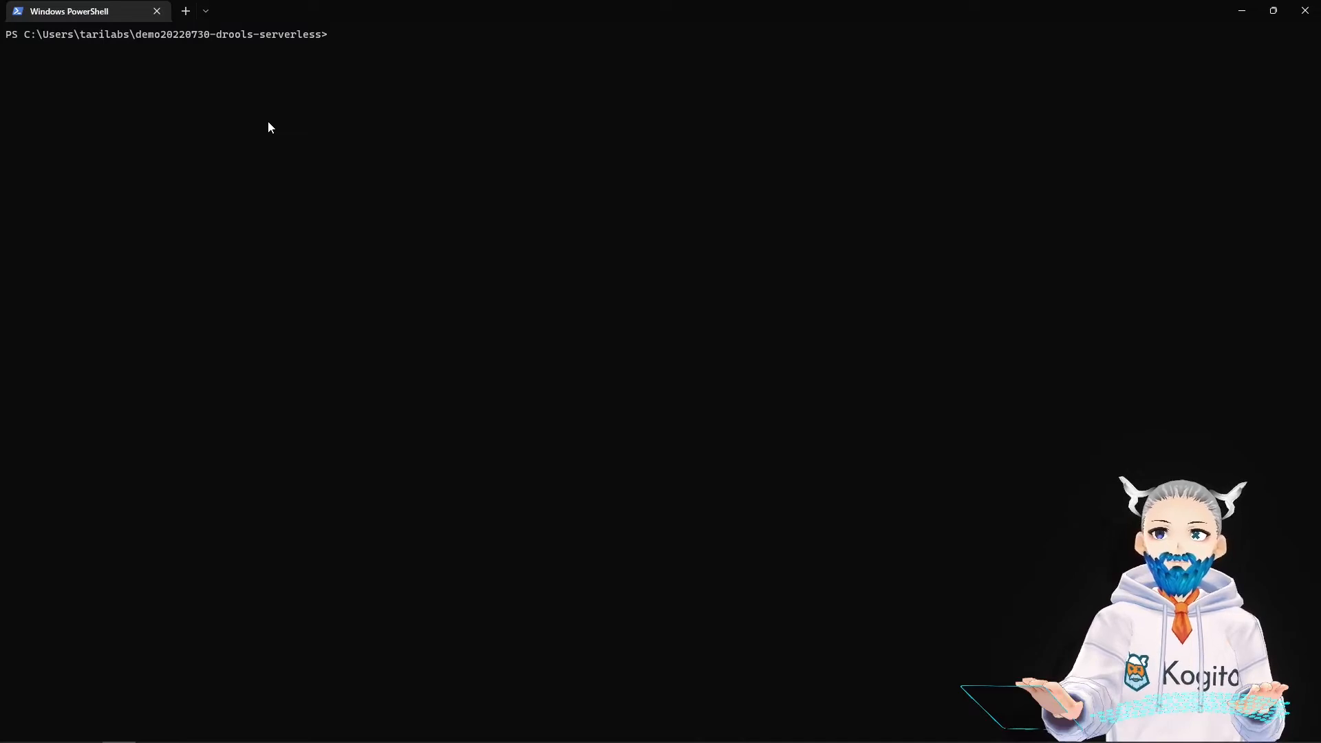
Run mvn clean package with -Dquarkus.container-image.push=true to build and push the image
{"action": "type", "text": "mvn clean package \"-Dquarkus.container-image.push=true\""}
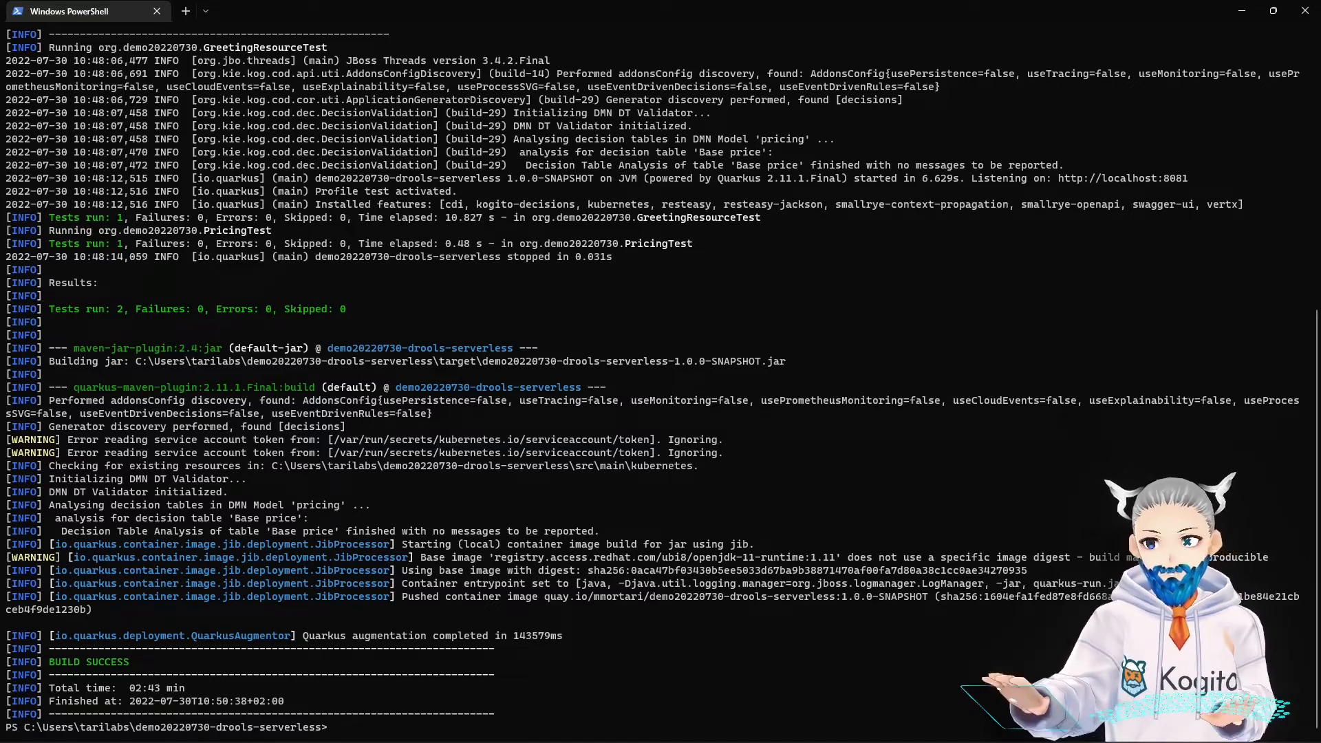
{"action": "mouse_move", "coordinate": [242, 681]}
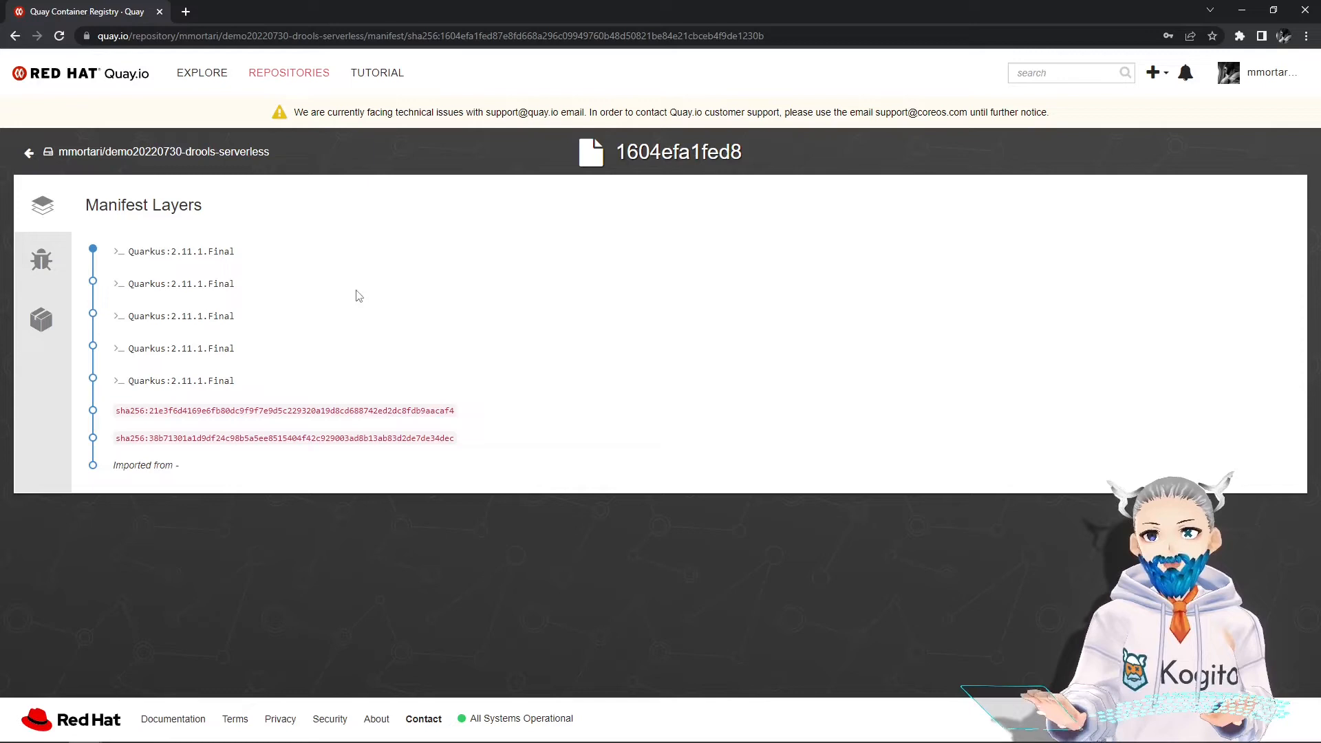
{"action": "mouse_move", "coordinate": [98, 98]}
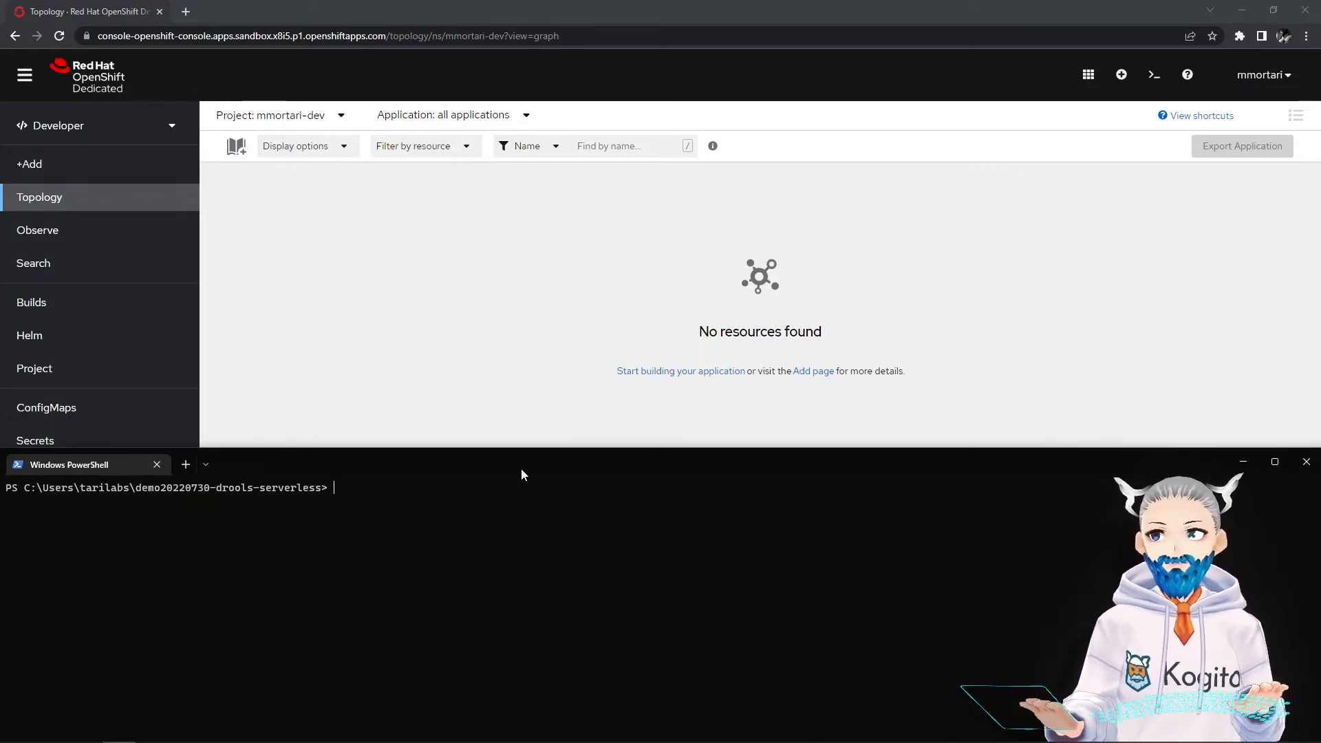
Apply .\target\kubernetes\knative.yml with kubectl and open the Knative service's URL
{"action": "type", "text": "kubectl"}
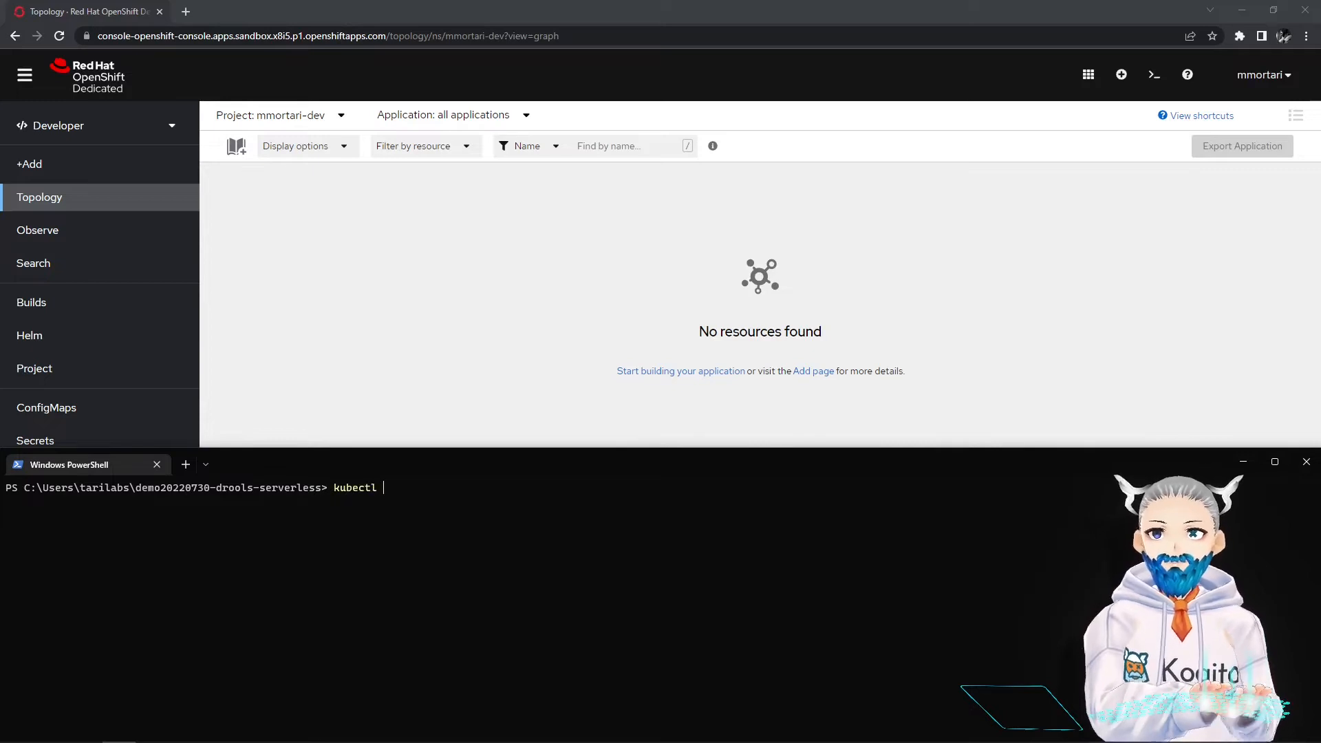
{"action": "type", "text": "apply -f"}
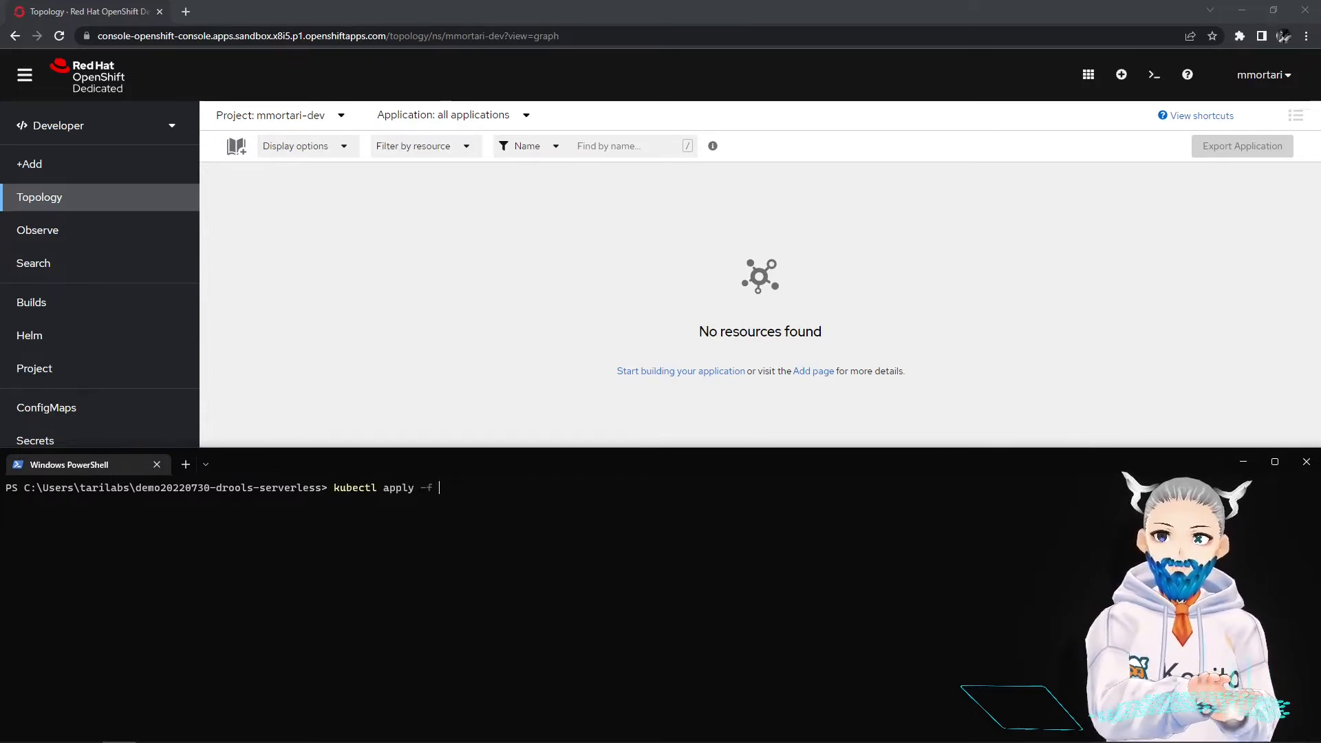
{"action": "type", "text": ".\\target\\kubernetes\\"}
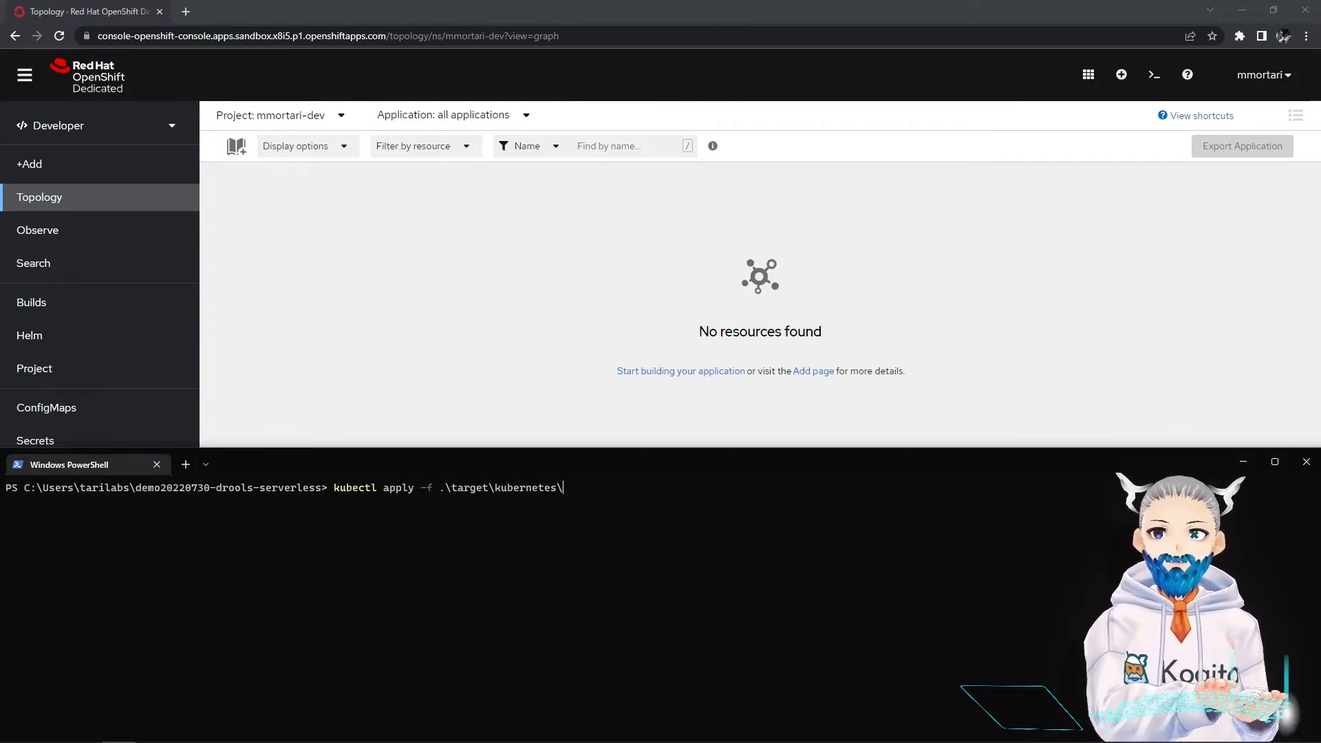
{"action": "type", "text": "knative.yml"}
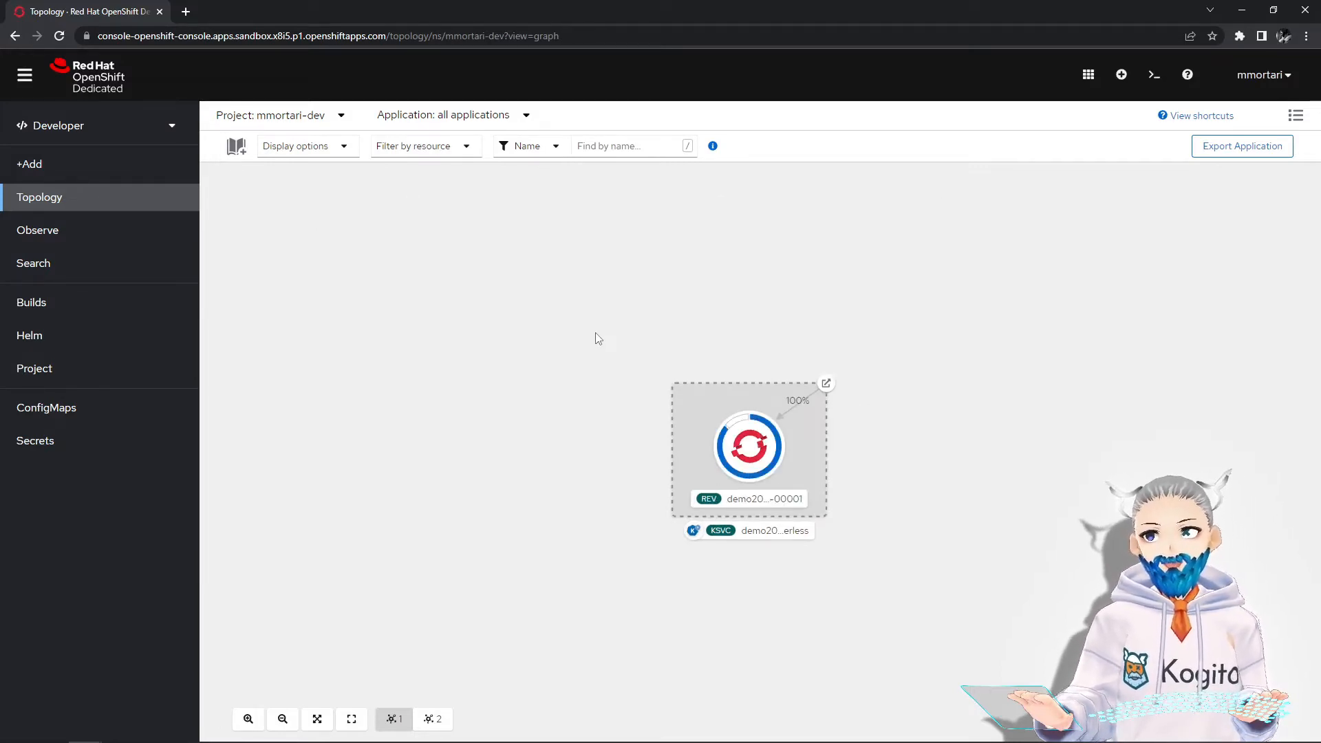
{"action": "left_click", "coordinate": [826, 384]}
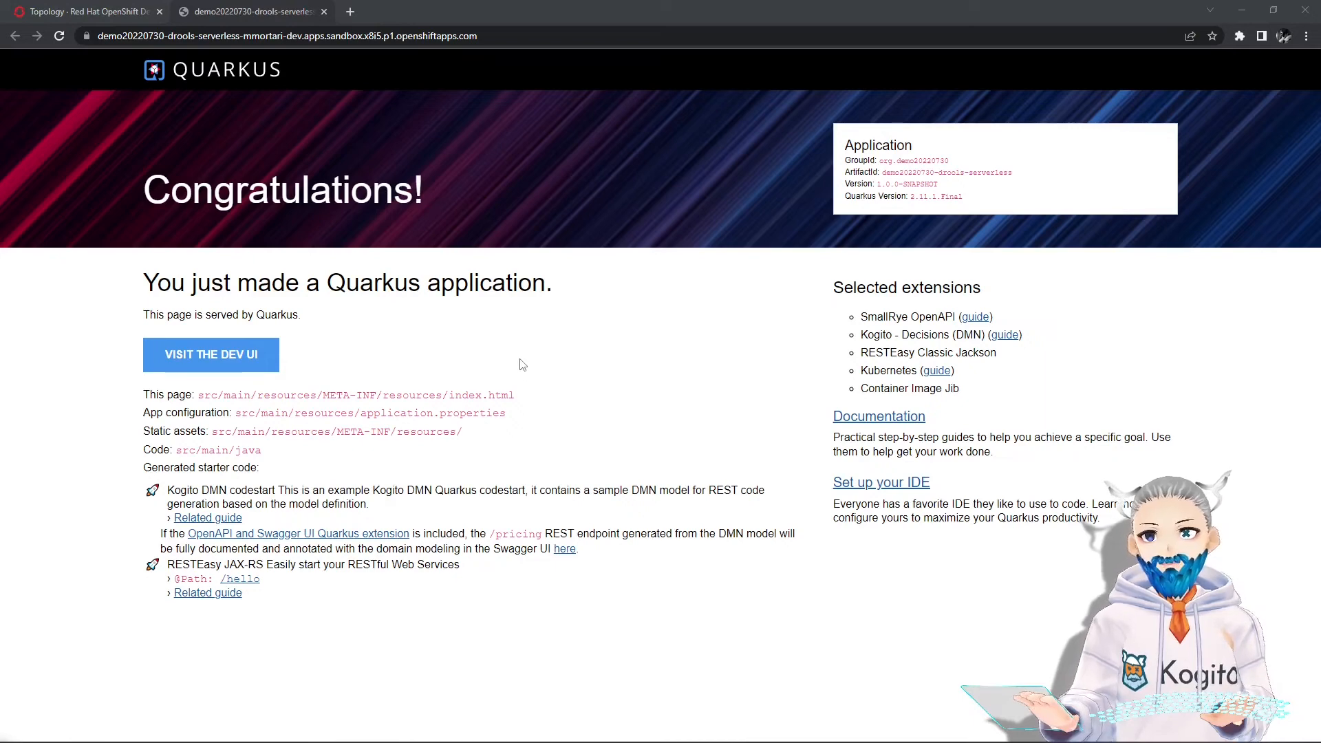
{"action": "mouse_move", "coordinate": [502, 394]}
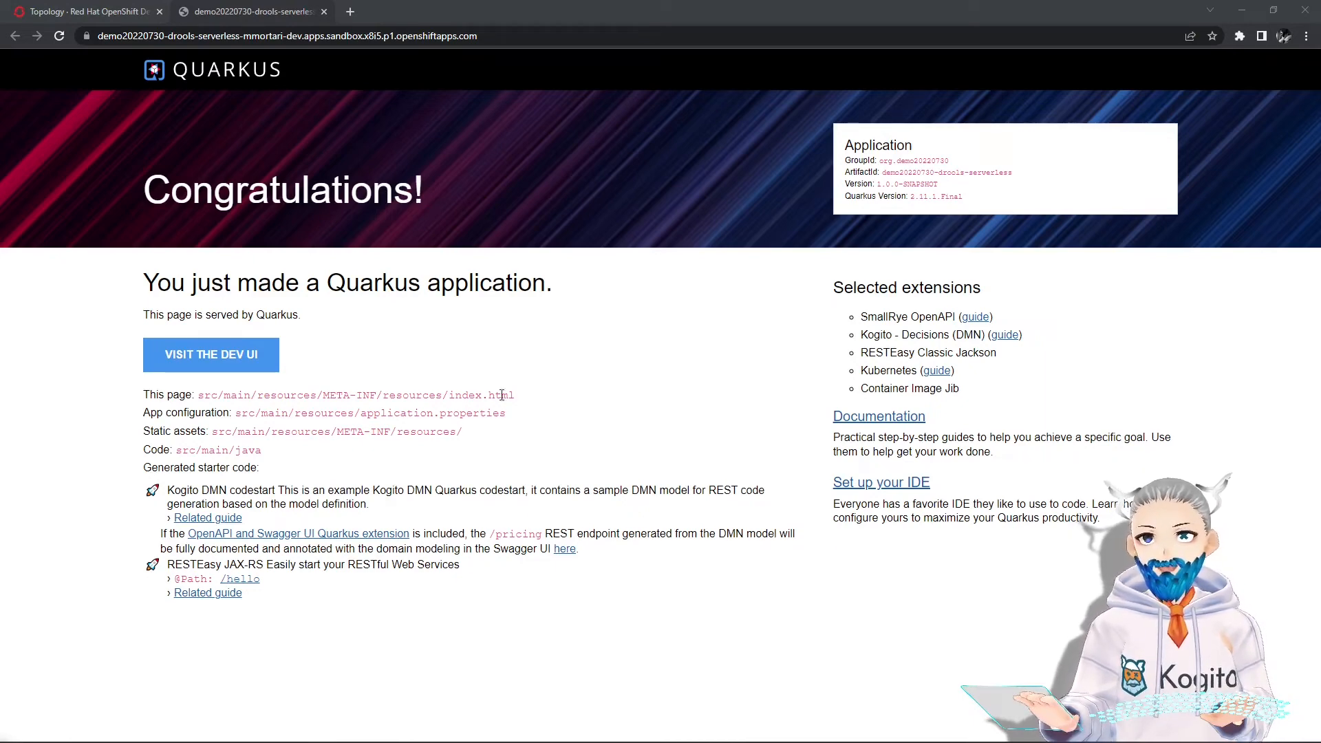
Execute POST /pricing in Swagger UI for Age 21 without incidents, then return to OpenShift
{"action": "left_click", "coordinate": [563, 549]}
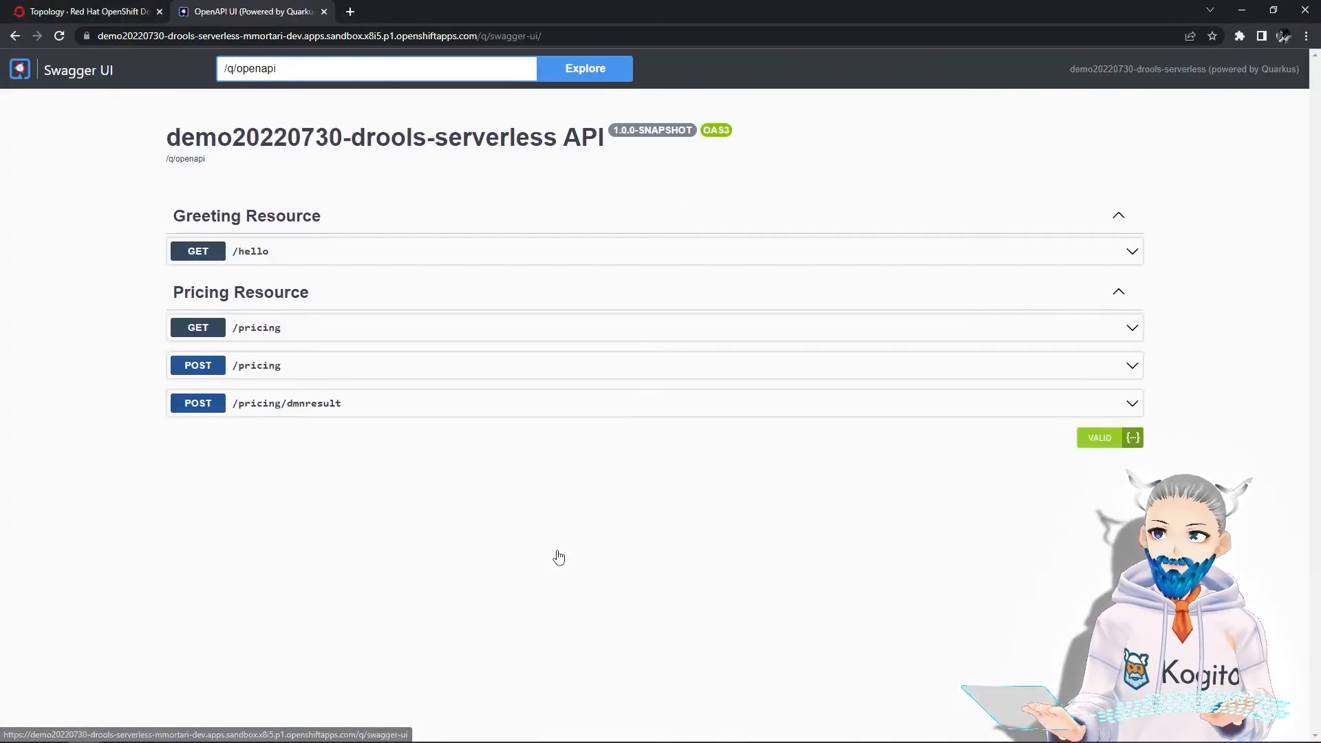
{"action": "mouse_move", "coordinate": [304, 375]}
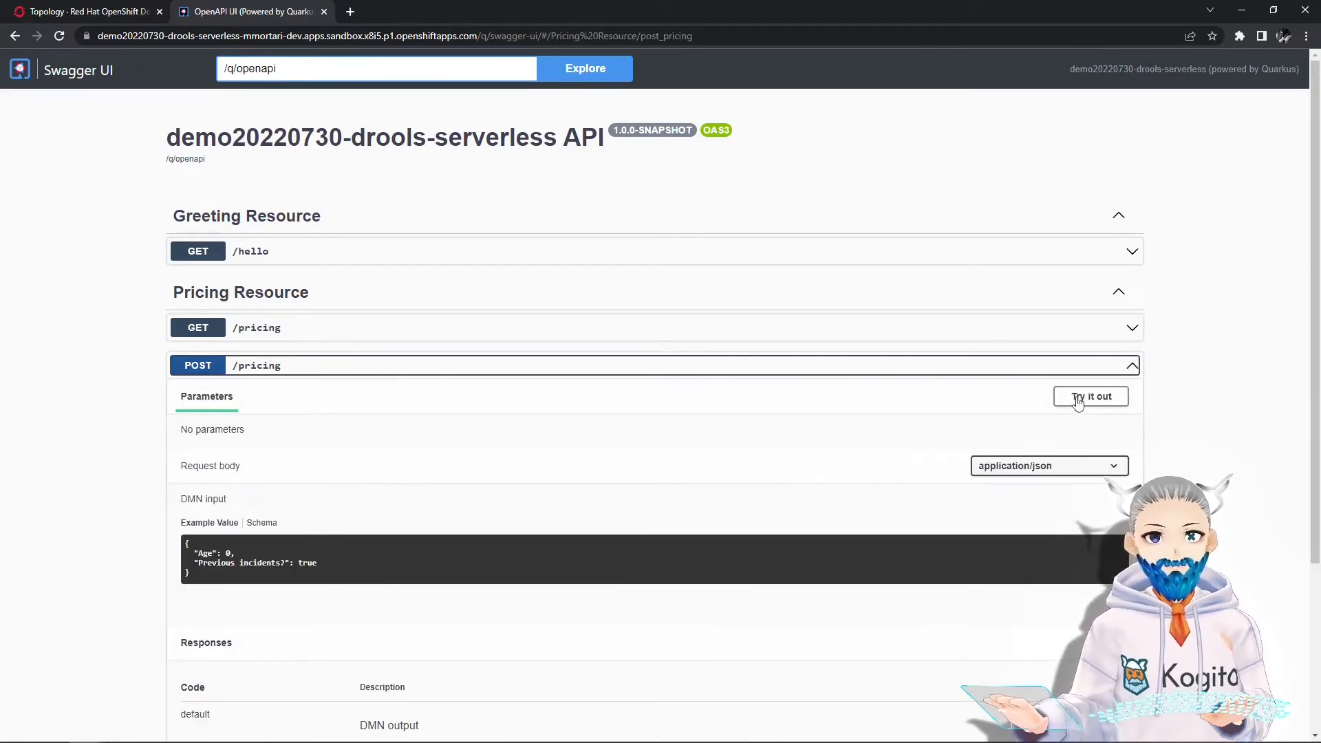
{"action": "left_click", "coordinate": [1090, 397]}
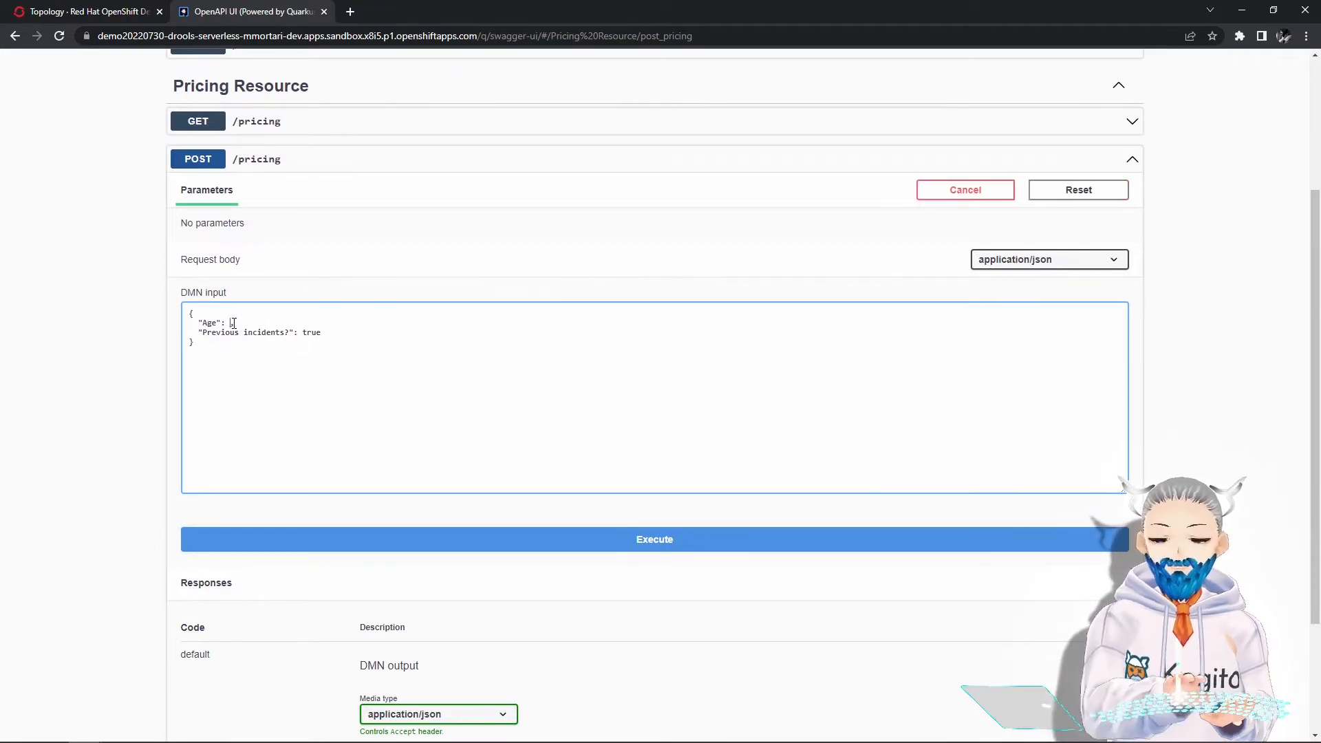
{"action": "type", "text": "21,"}
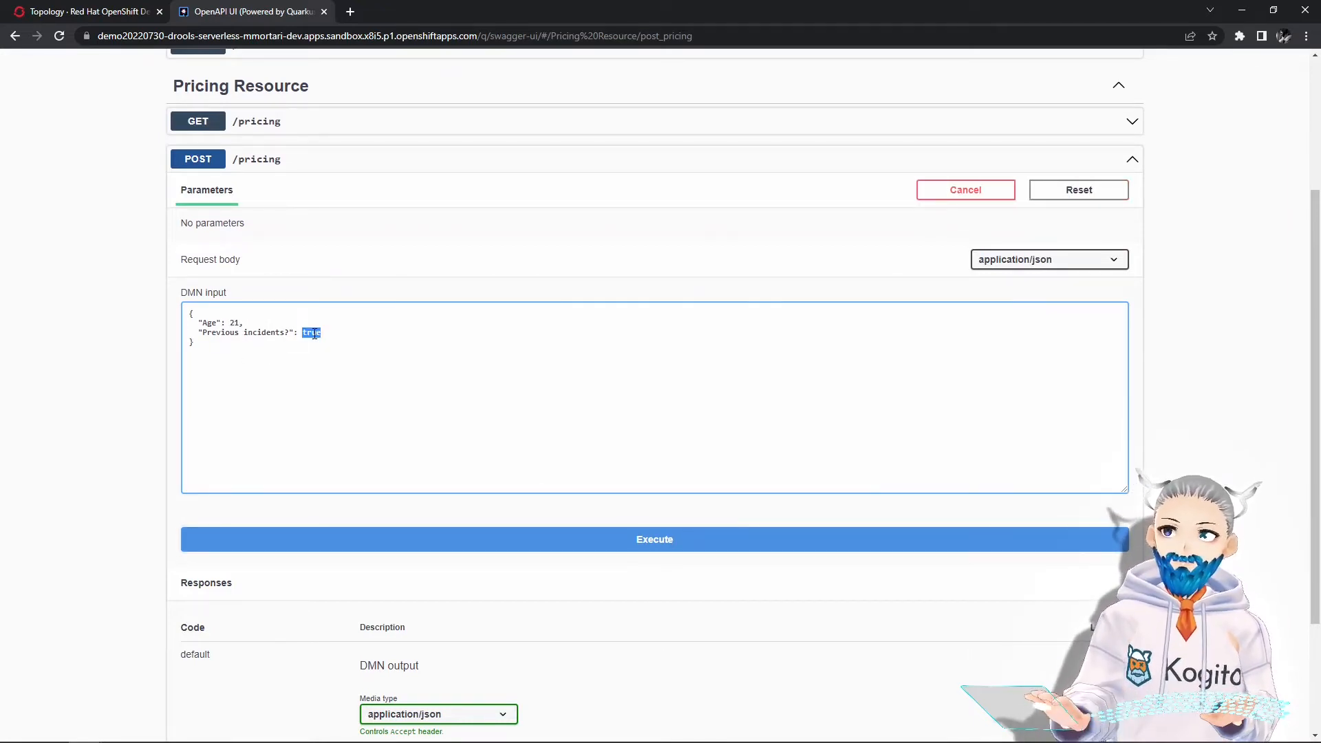
{"action": "type", "text": "false"}
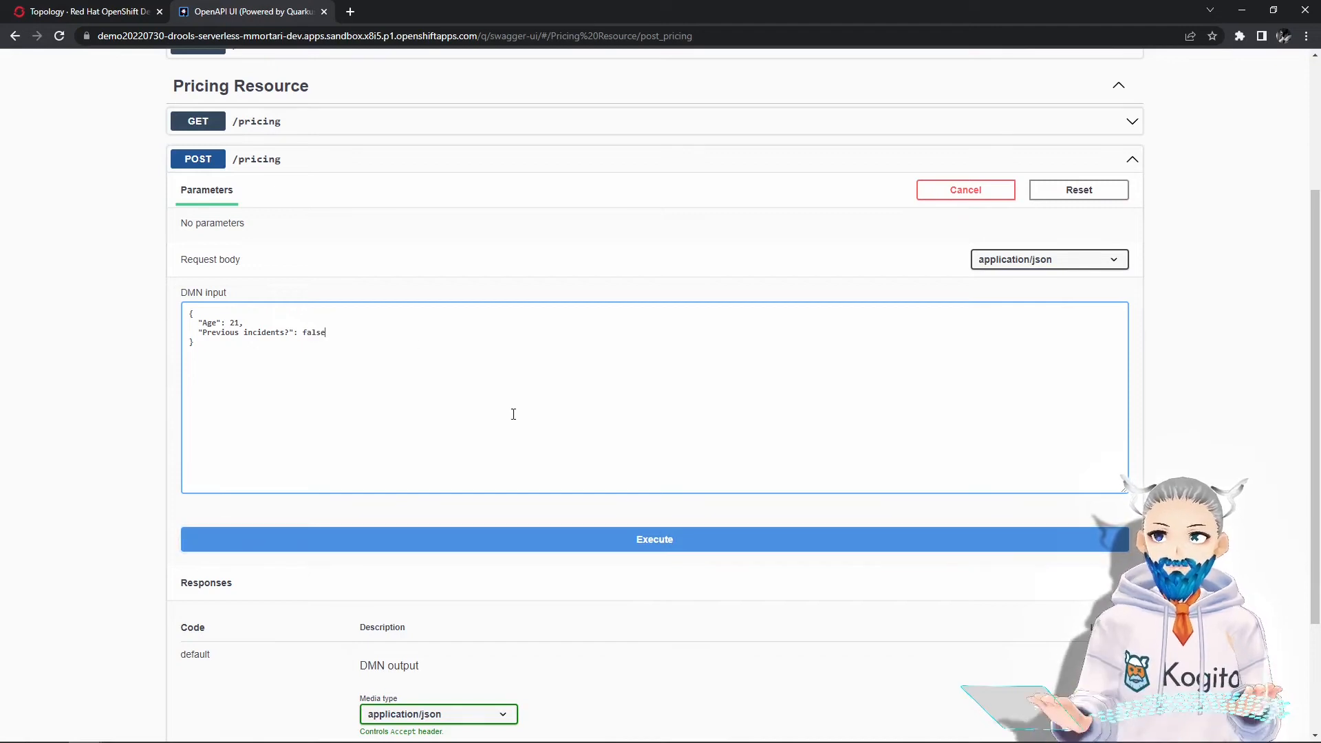
{"action": "left_click", "coordinate": [654, 540]}
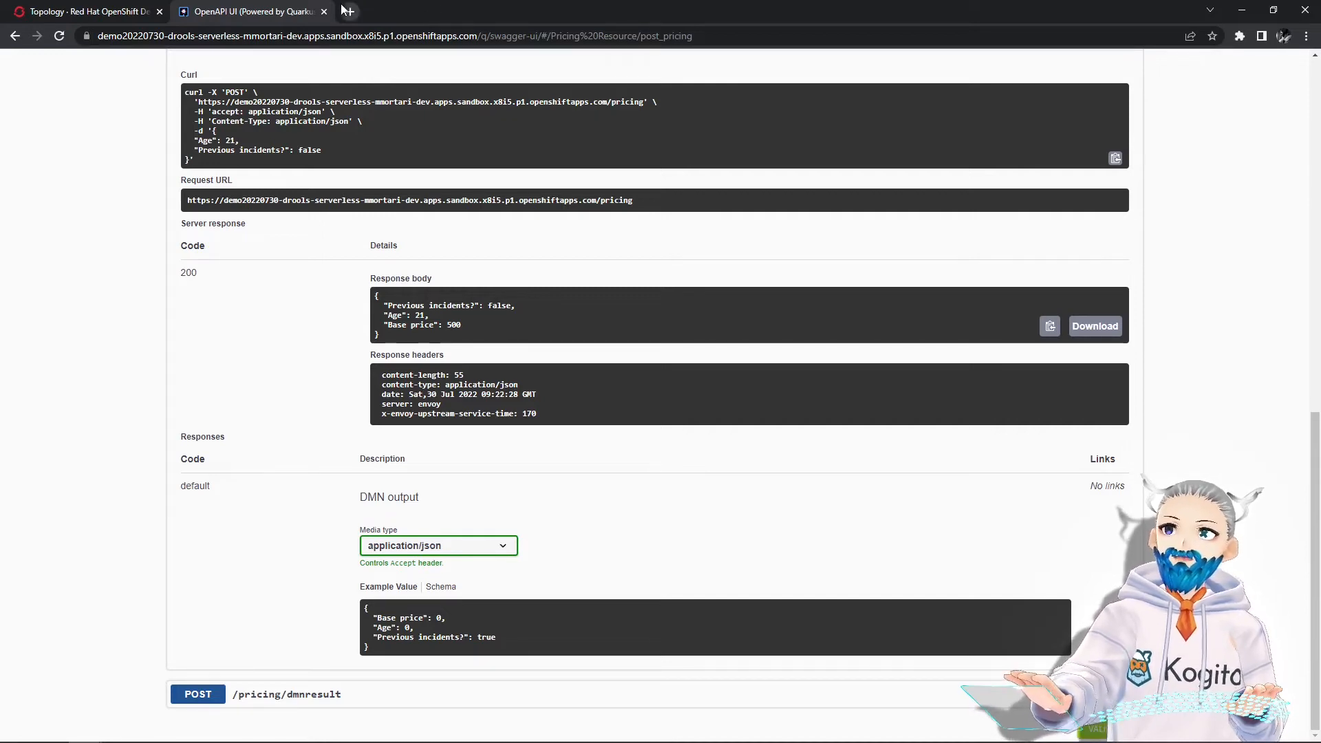
{"action": "left_click", "coordinate": [84, 11]}
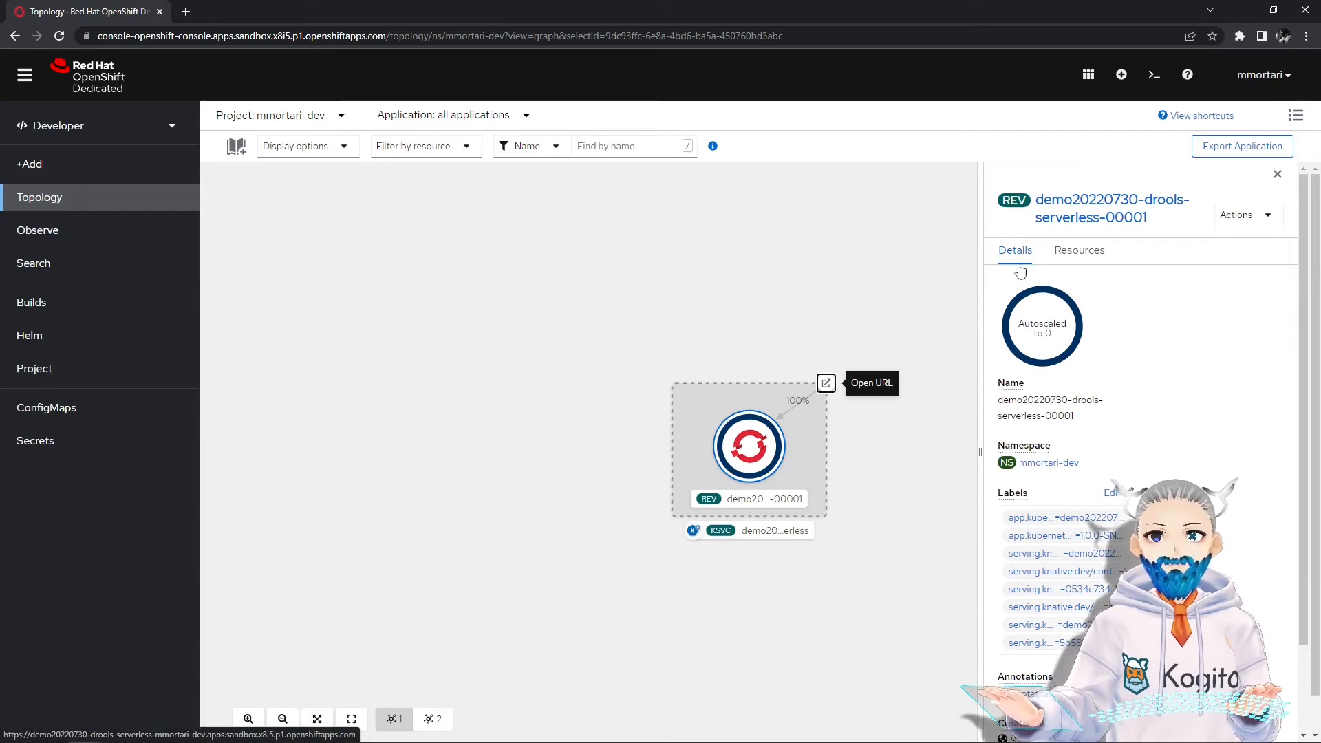
{"action": "mouse_move", "coordinate": [939, 271]}
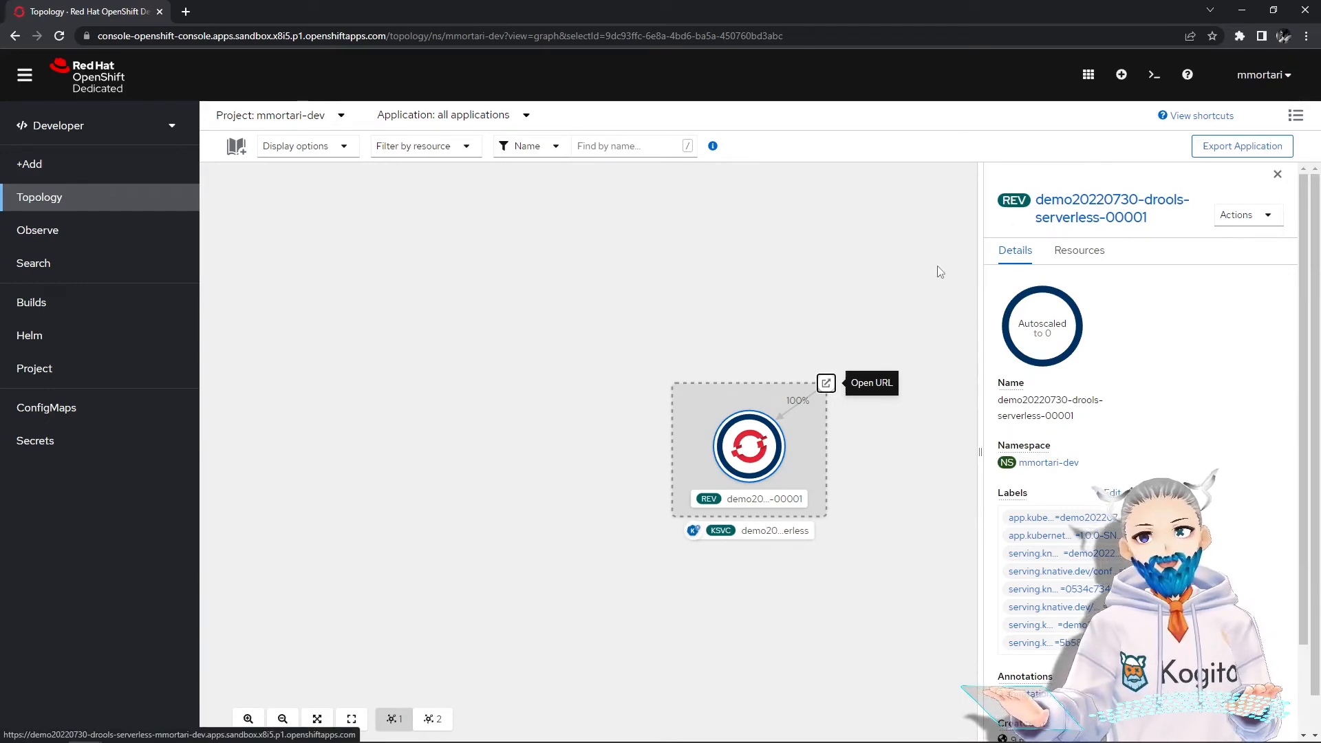